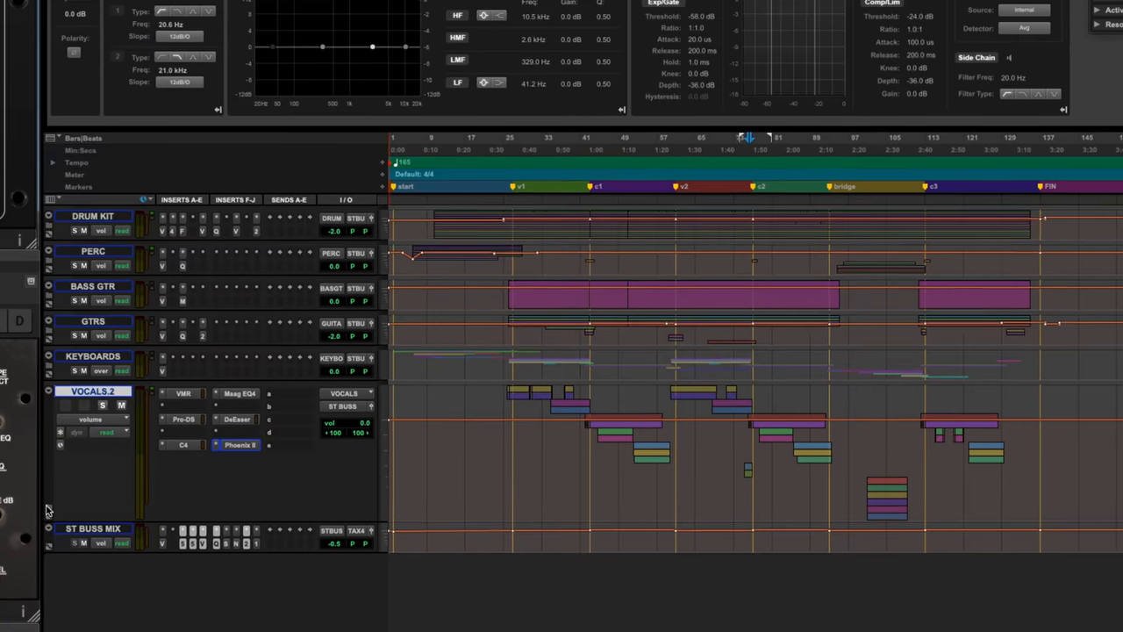
- Bypass the Gain Reduction plug-in on spee v2 comp, then switch it back on
{"action": "scroll", "scroll_direction": "down", "scroll_amount": 3}
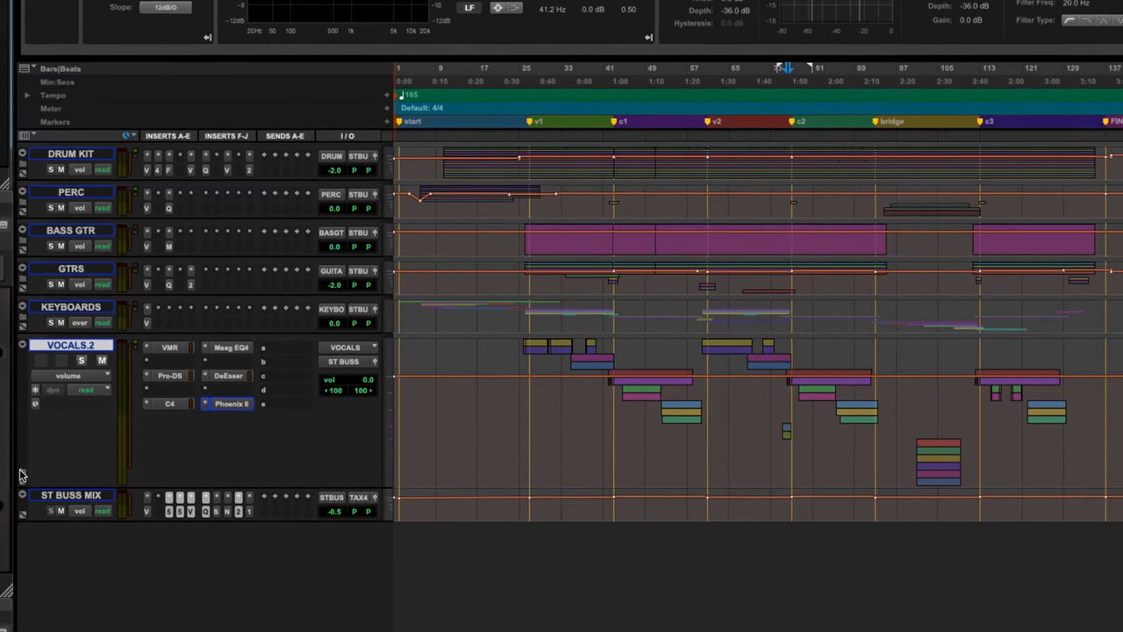
{"action": "scroll", "scroll_direction": "down", "scroll_amount": 3}
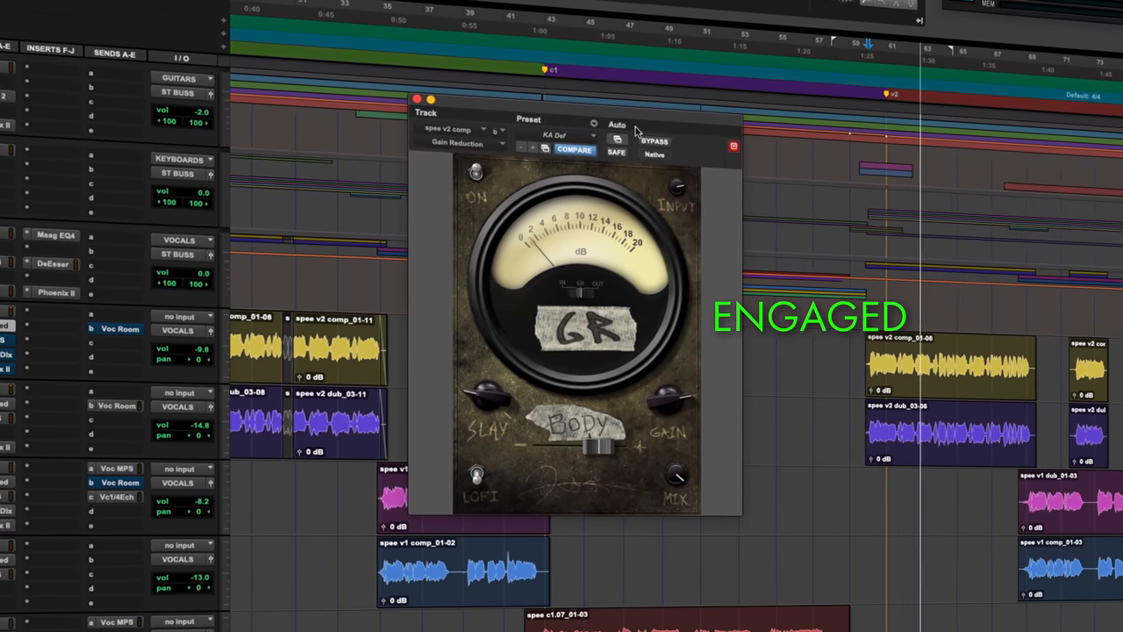
{"action": "left_click", "coordinate": [654, 141]}
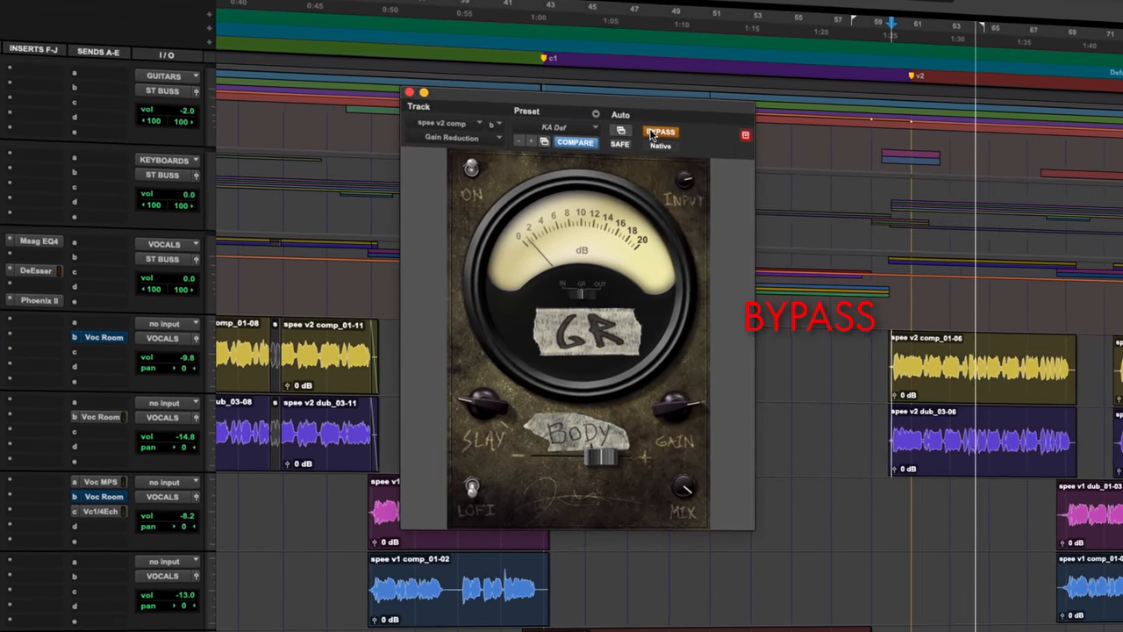
{"action": "left_click", "coordinate": [661, 132]}
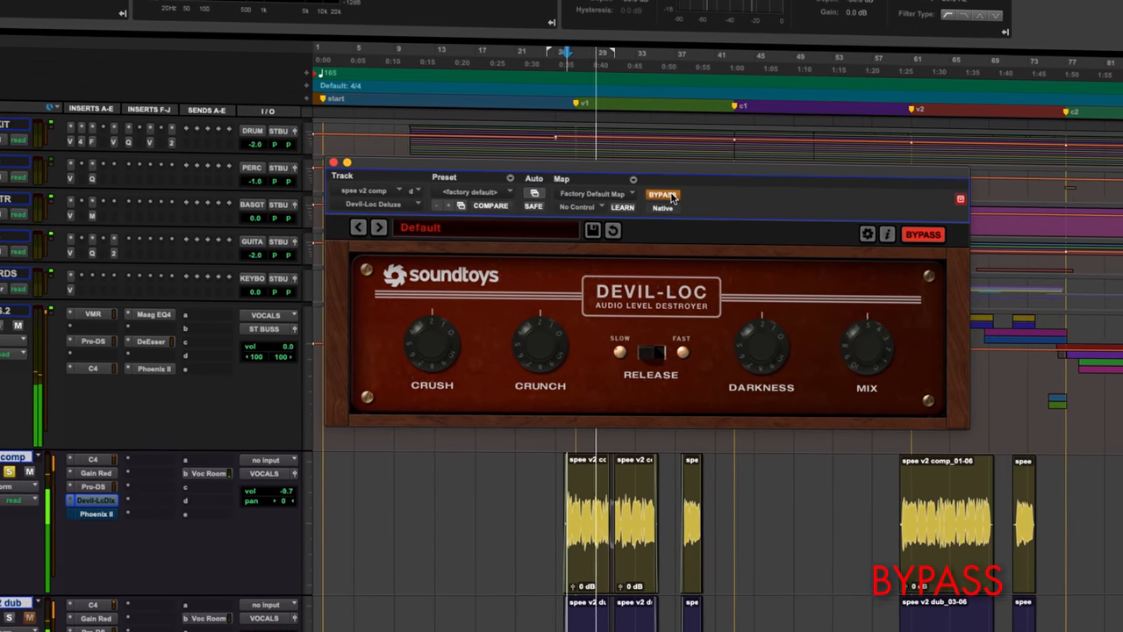
- Re-engage the Devil-Loc Deluxe on spee v2 comp after hearing it bypassed
{"action": "left_click", "coordinate": [662, 195]}
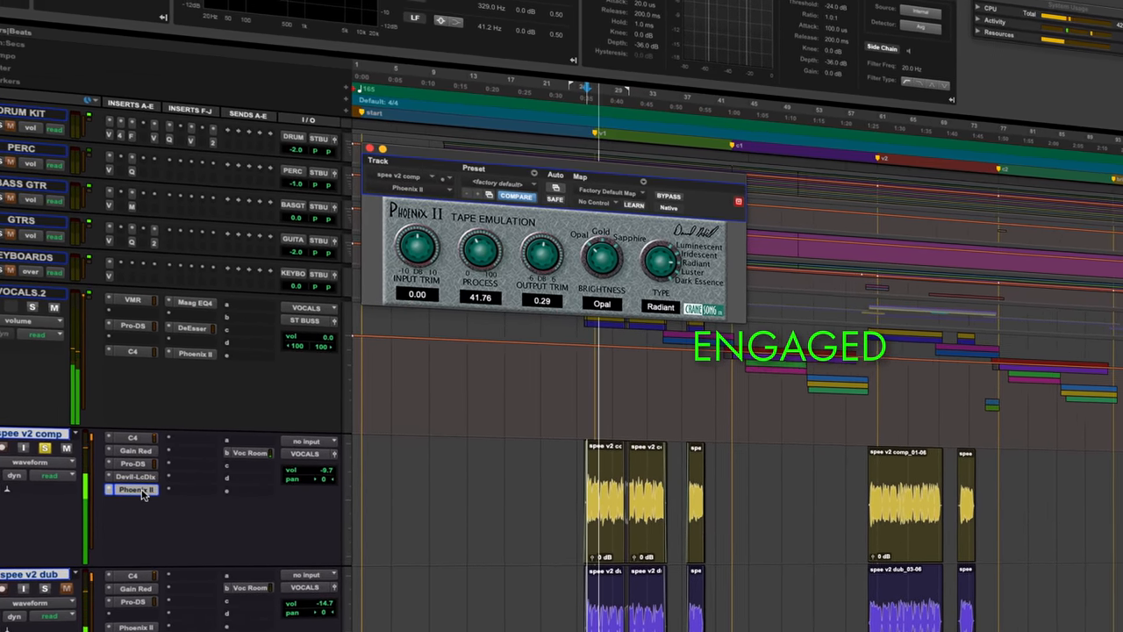
- Bypass the Phoenix II tape emulation on spee v2 comp, then re-engage it
{"action": "left_click", "coordinate": [668, 198]}
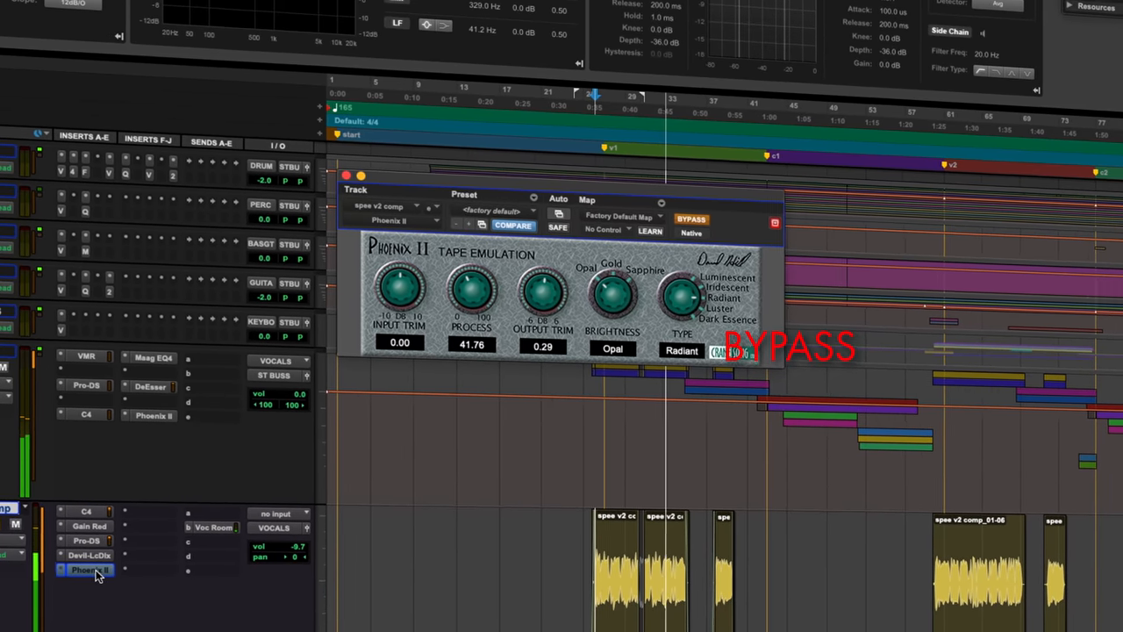
{"action": "left_click", "coordinate": [693, 224]}
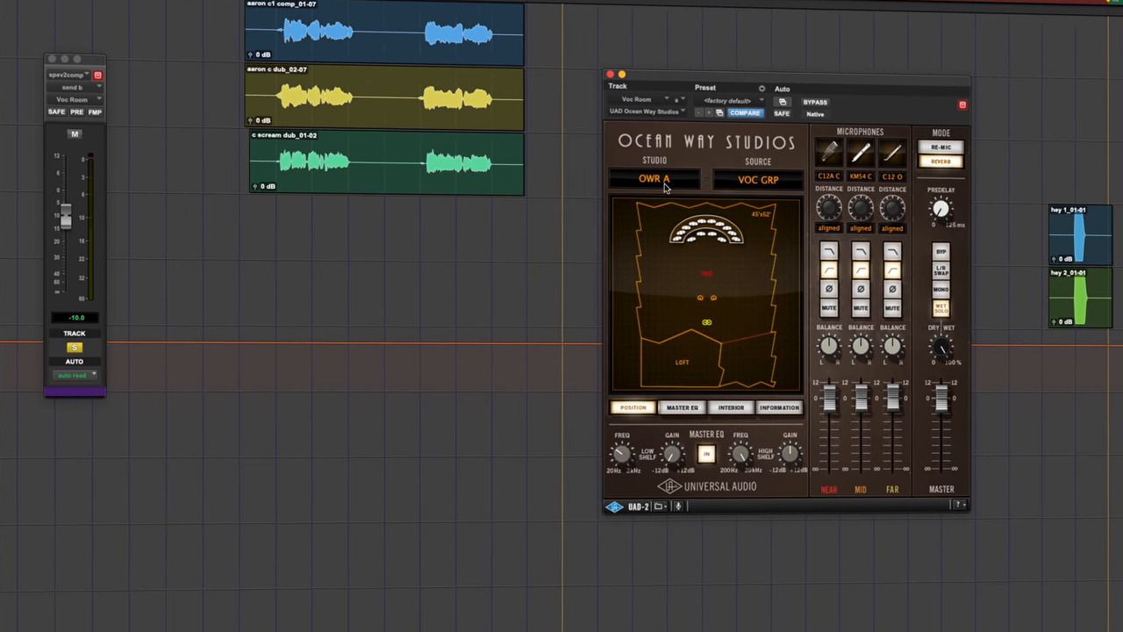
- Browse the Ocean Way Studios room choices from its Studio selector
{"action": "left_click", "coordinate": [682, 406]}
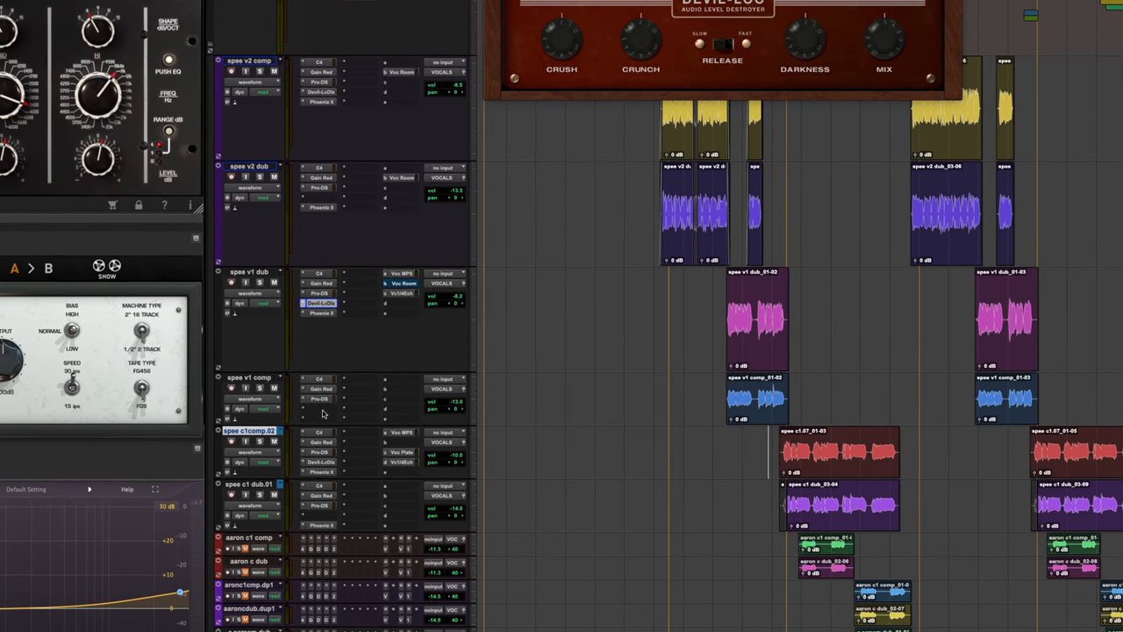
- Scroll down the Mix window to the VOC 1/4 ECHO aux track
{"action": "scroll", "scroll_direction": "down", "scroll_amount": 3}
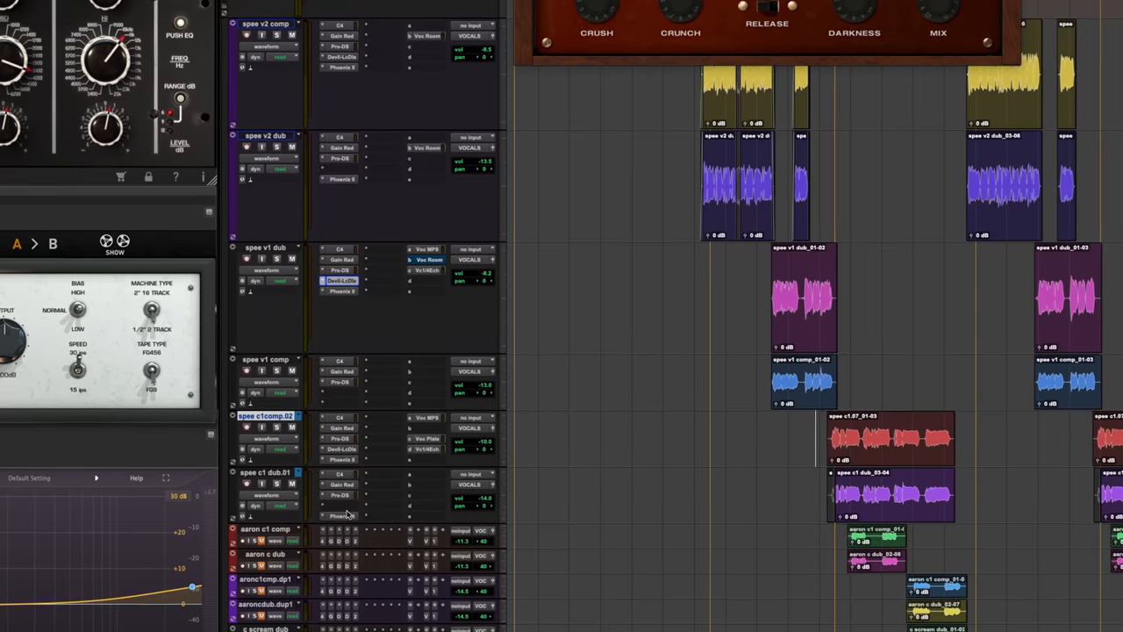
{"action": "scroll", "scroll_direction": "down", "scroll_amount": 3}
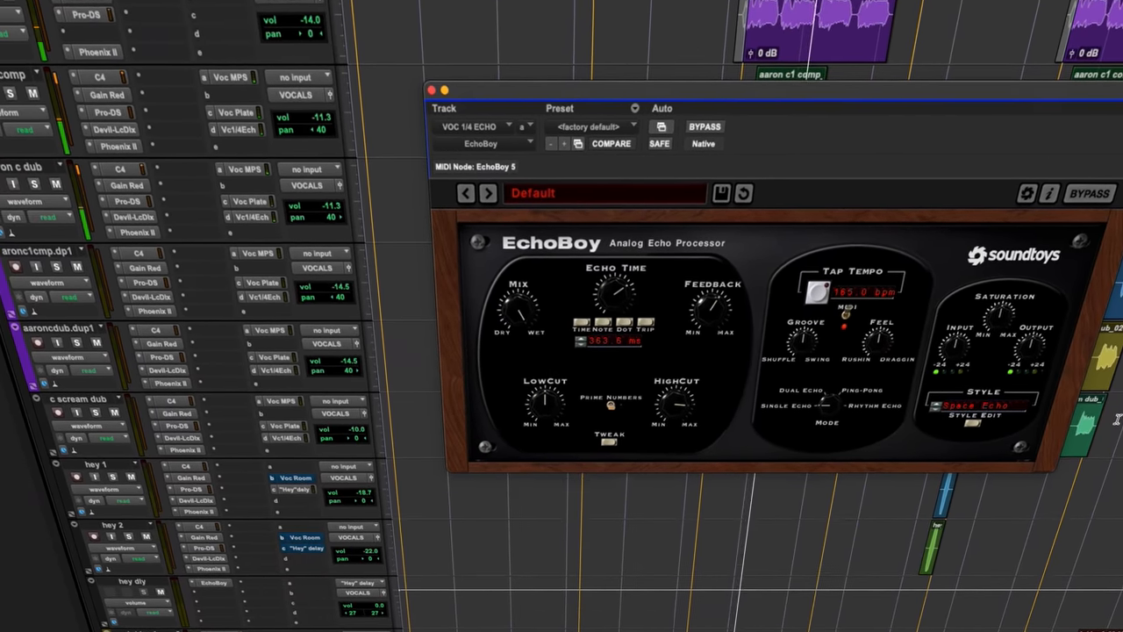
- Close the EchoBoy plugin window
{"action": "left_click", "coordinate": [430, 89]}
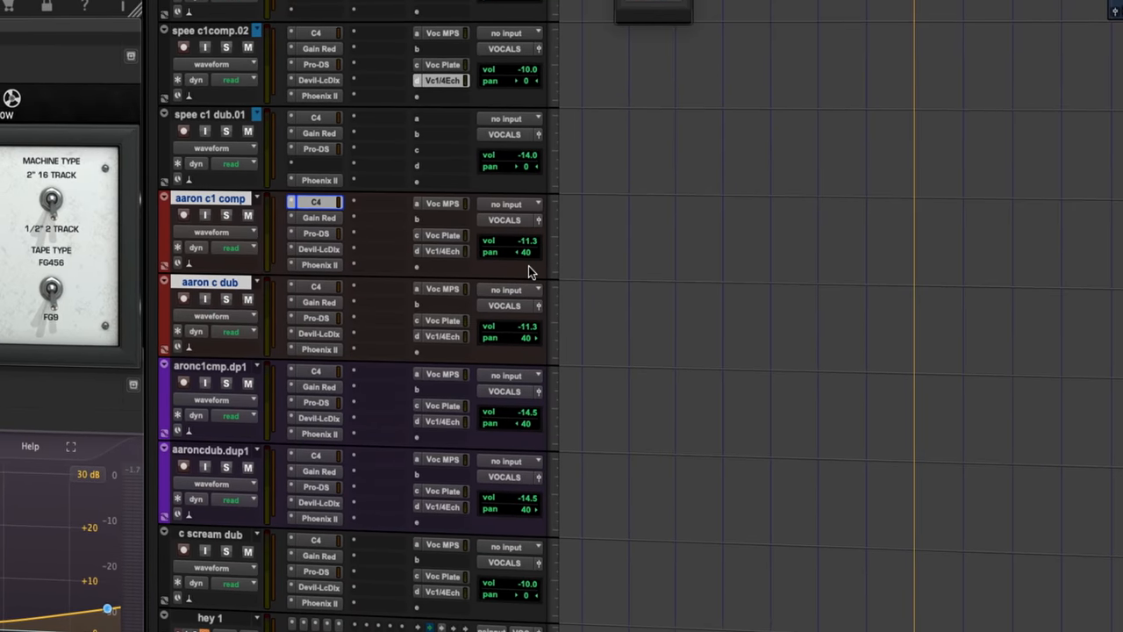
{"action": "scroll", "scroll_direction": "down", "scroll_amount": 3}
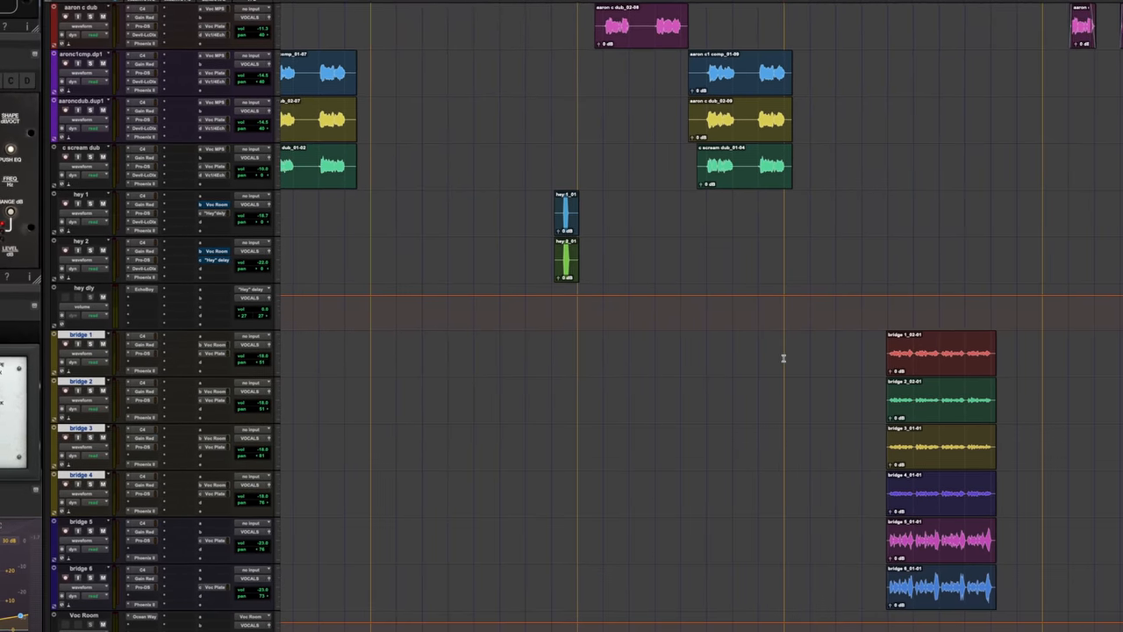
{"action": "scroll", "scroll_direction": "down", "scroll_amount": 3}
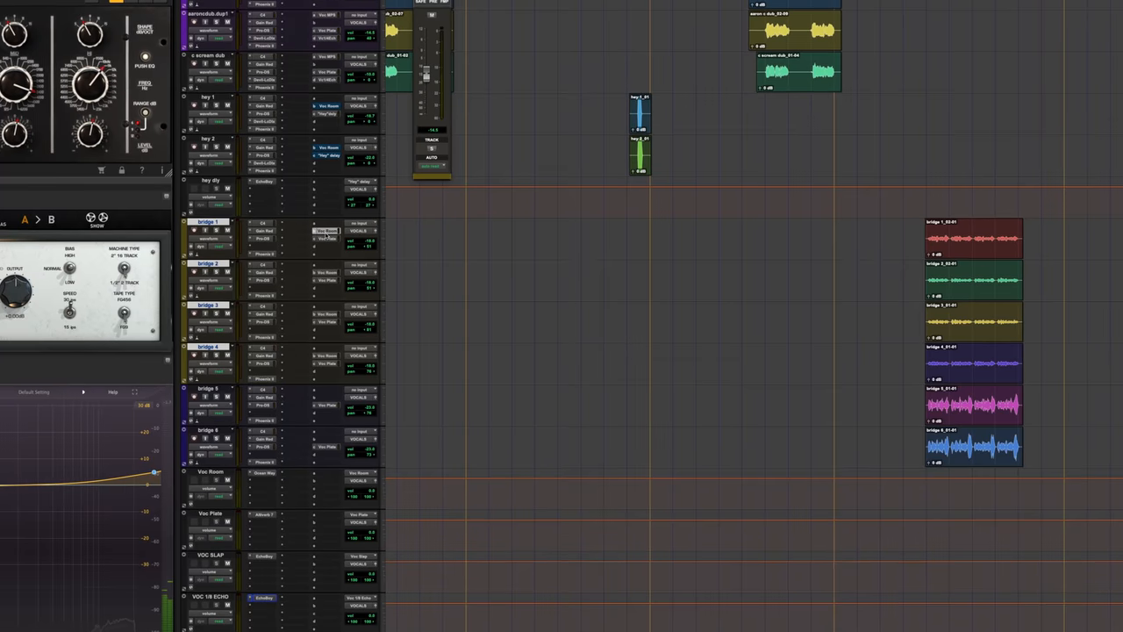
- Scroll down to the Voc Plate return and the instrument buses feeding ST BUSS MIX
{"action": "scroll", "scroll_direction": "down", "scroll_amount": 3}
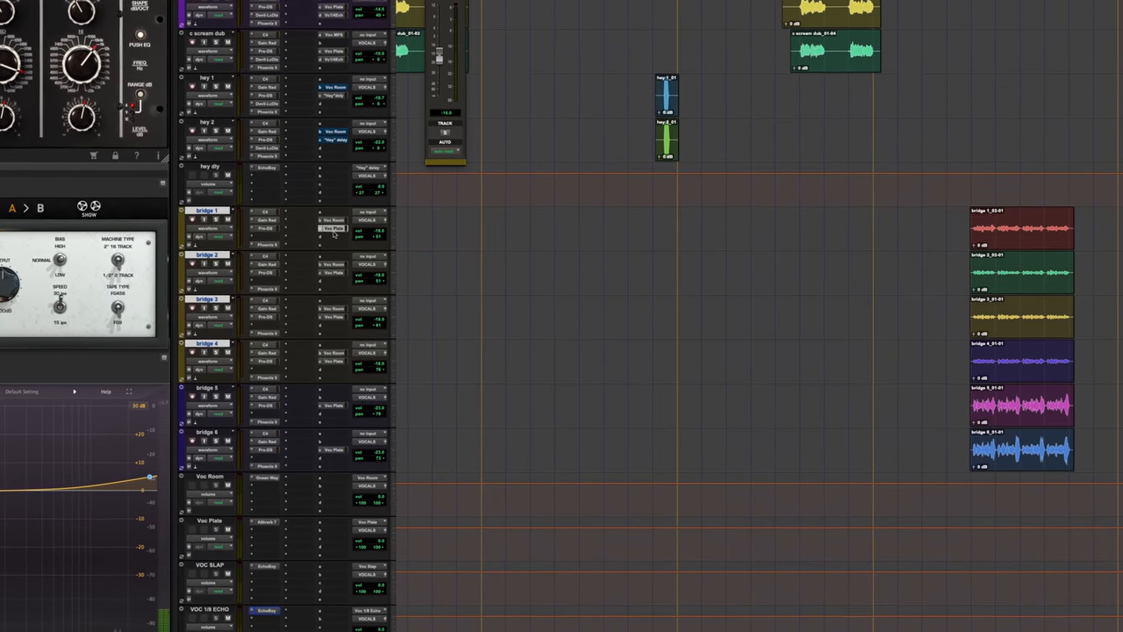
{"action": "scroll", "scroll_direction": "down", "scroll_amount": 3}
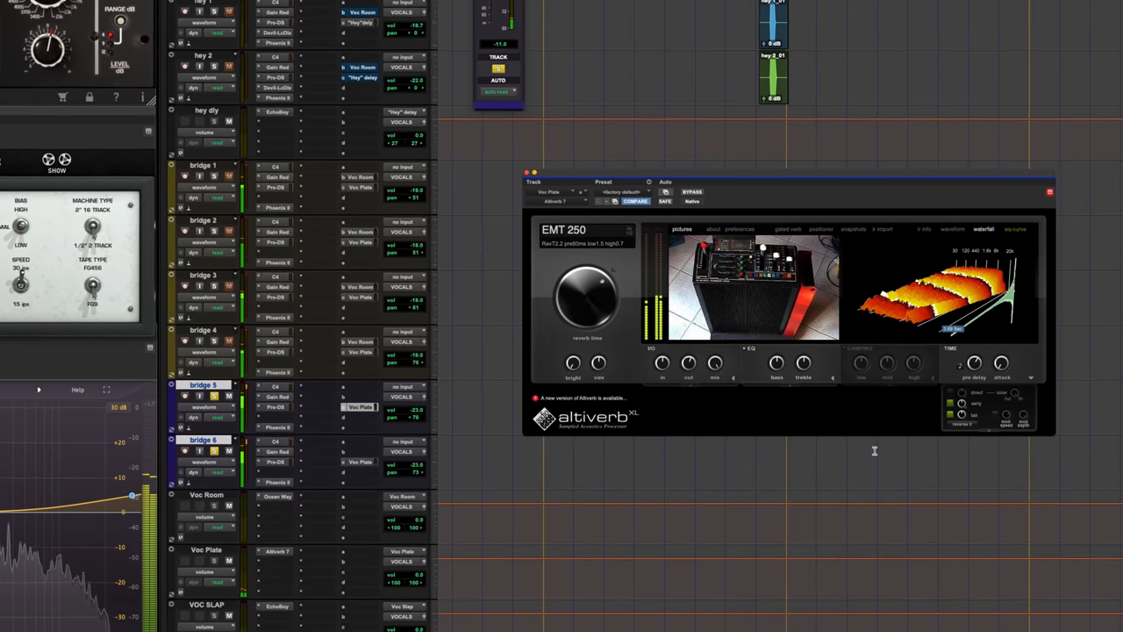
{"action": "scroll", "scroll_direction": "down", "scroll_amount": 3}
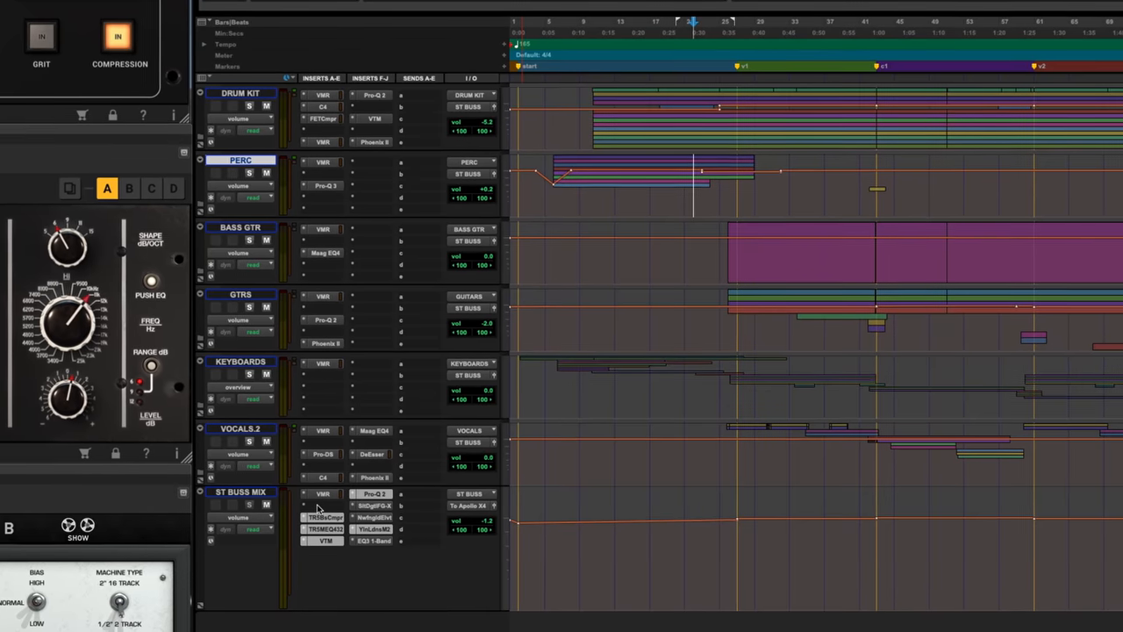
- Close the Altiverb window to reveal the ST BUSS MIX insert chain
{"action": "left_click", "coordinate": [326, 541]}
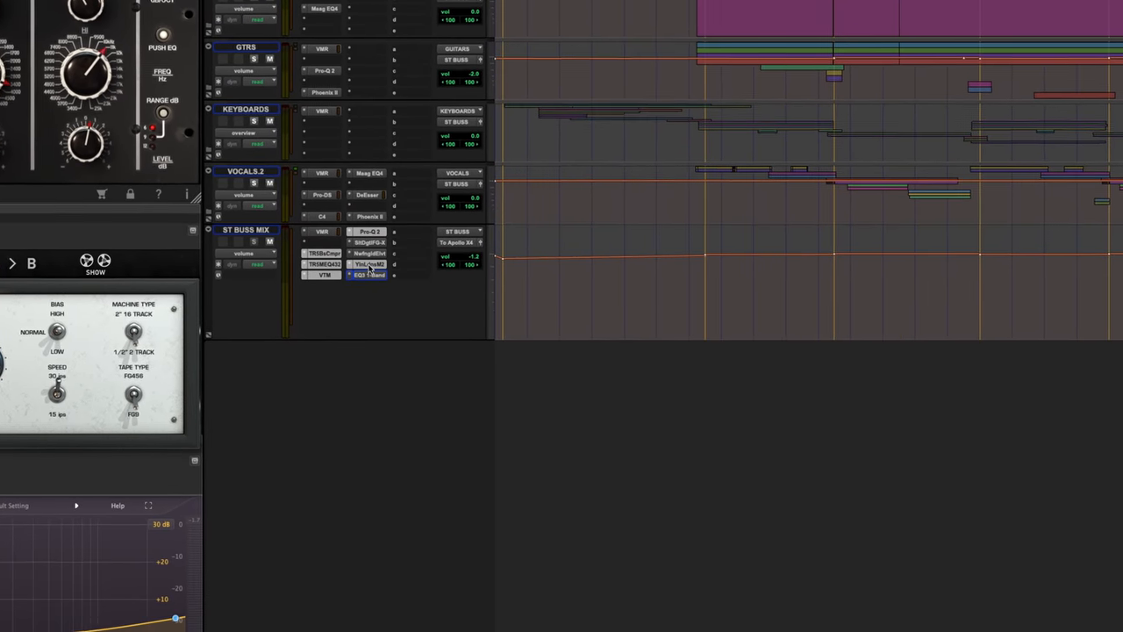
{"action": "scroll", "scroll_direction": "down", "scroll_amount": 3}
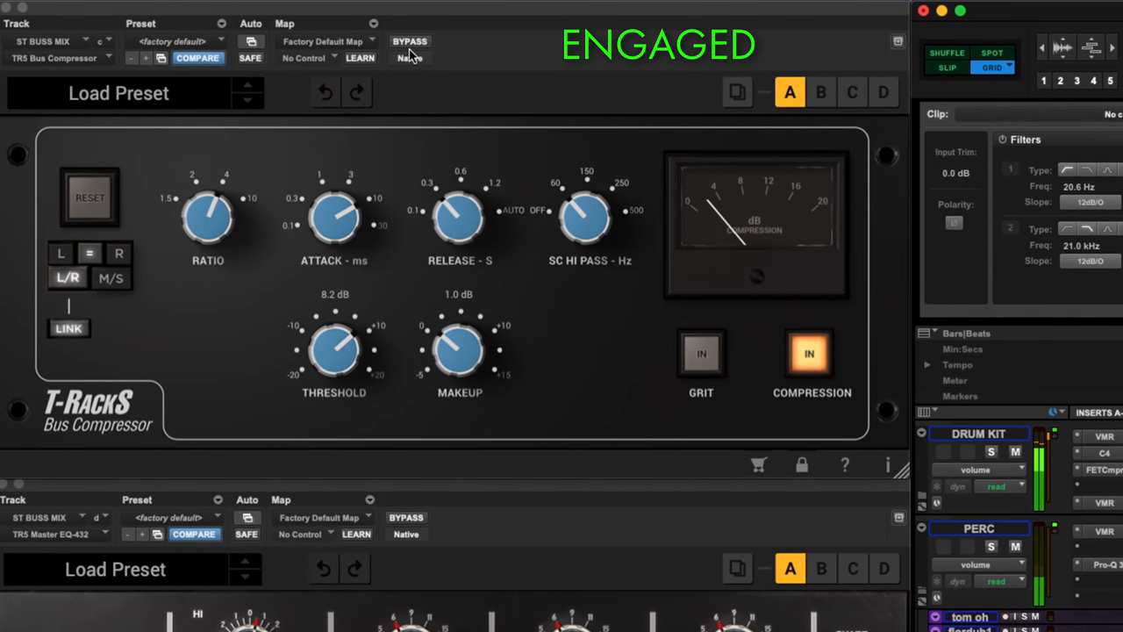
- Toggle the TR5 Bus Compressor bypass repeatedly on ST BUSS MIX, leaving it engaged
{"action": "left_click", "coordinate": [410, 40]}
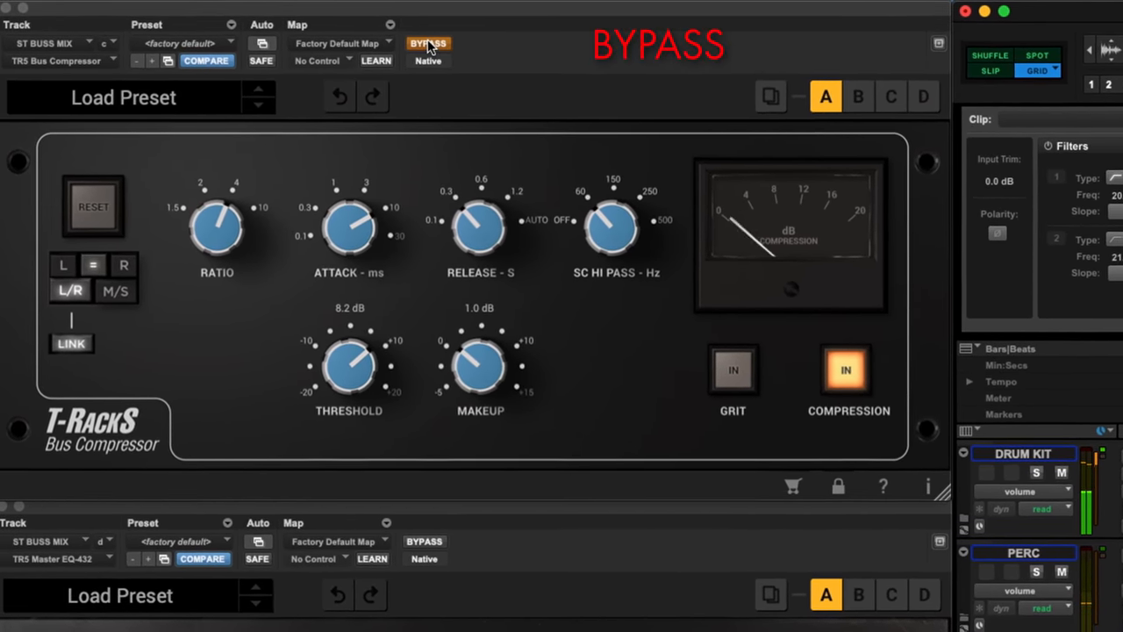
{"action": "left_click", "coordinate": [429, 44]}
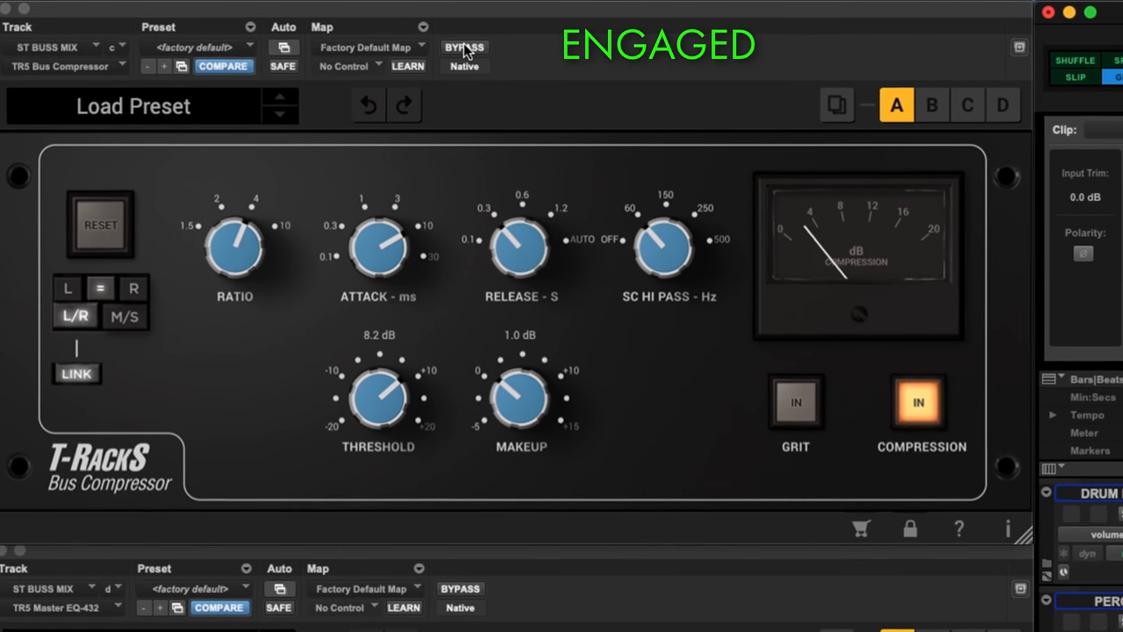
{"action": "left_click", "coordinate": [464, 47]}
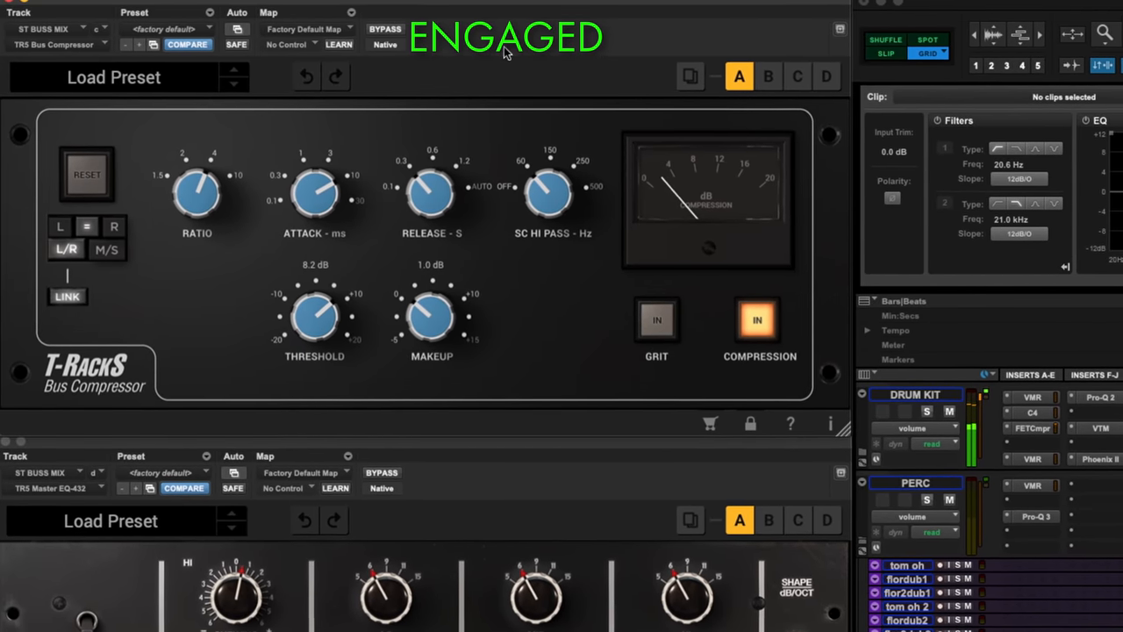
{"action": "left_click", "coordinate": [385, 29]}
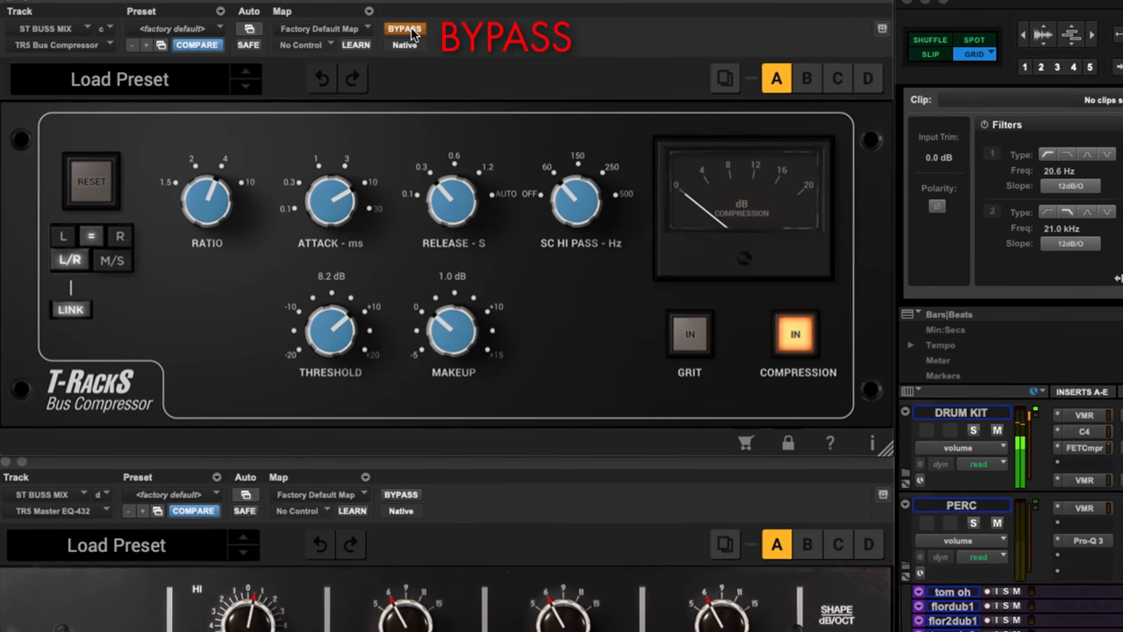
{"action": "left_click", "coordinate": [405, 28]}
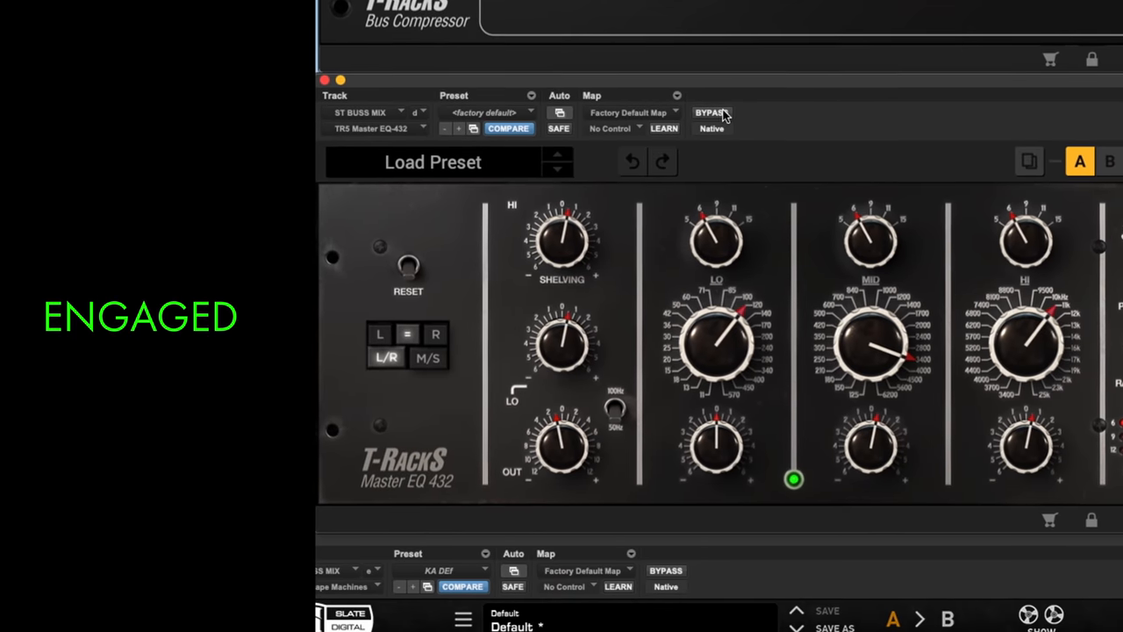
- Toggle the Master EQ 432 bypass to compare, ending with the EQ engaged
{"action": "left_click", "coordinate": [711, 112]}
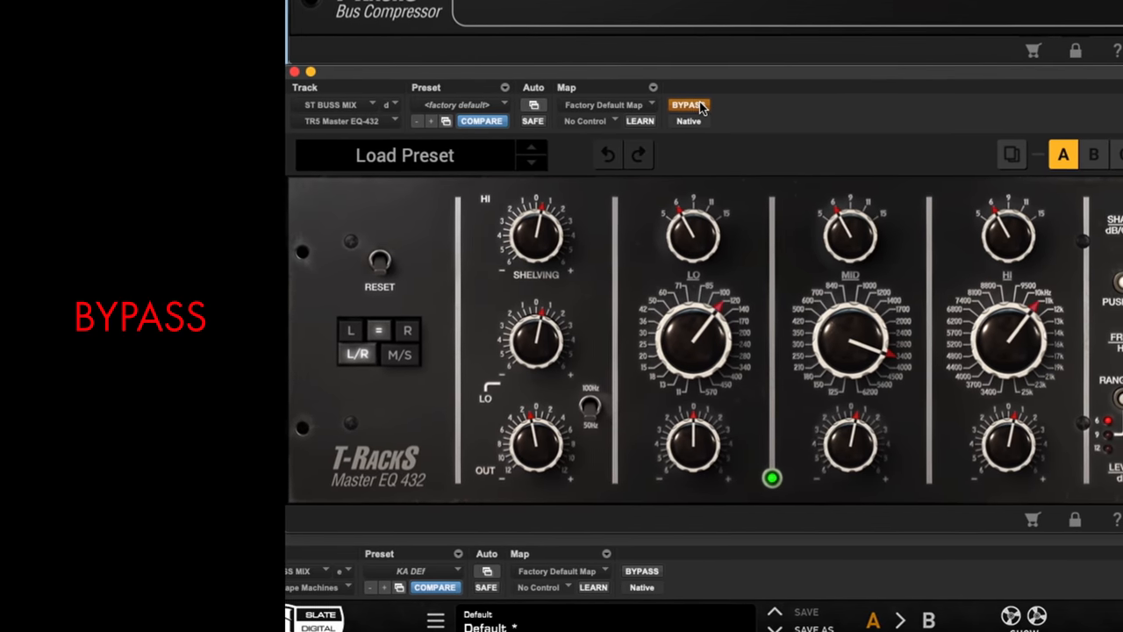
{"action": "left_click", "coordinate": [688, 104]}
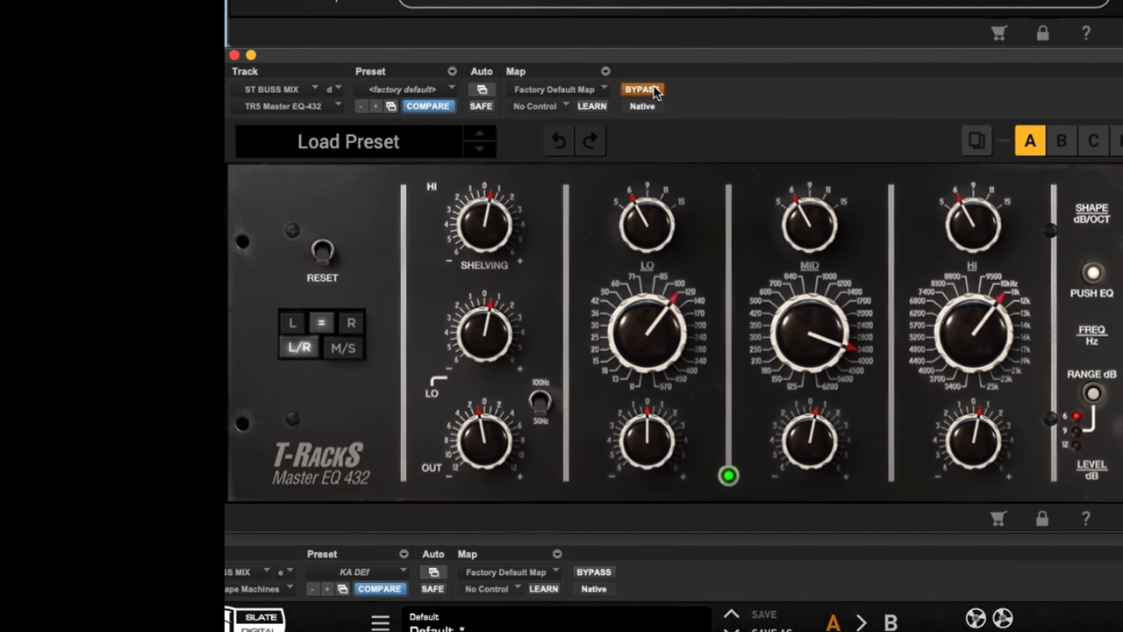
{"action": "left_click", "coordinate": [642, 90]}
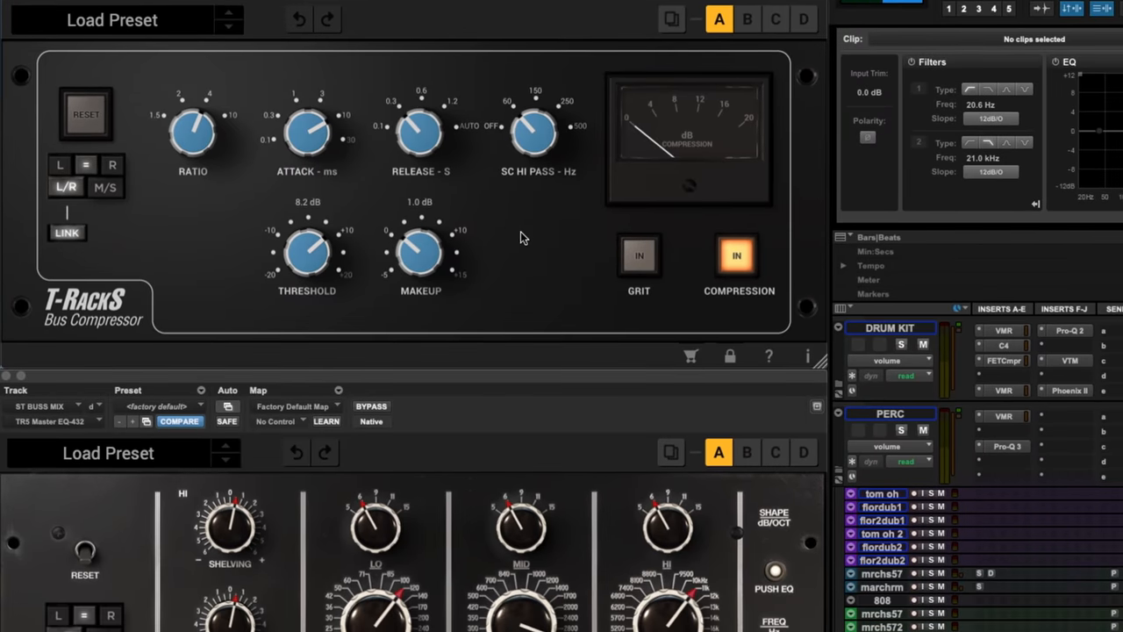
- Scroll down past the Master EQ 432 to the Virtual Tape Machines plug-in
{"action": "scroll", "scroll_direction": "down", "scroll_amount": 3}
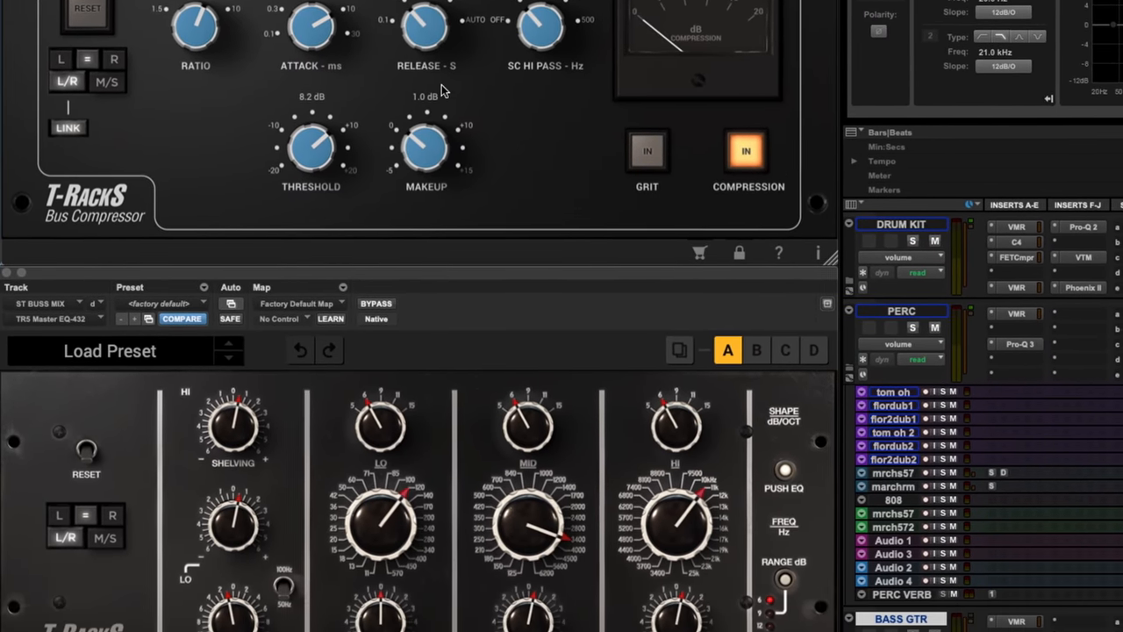
{"action": "scroll", "scroll_direction": "down", "scroll_amount": 3}
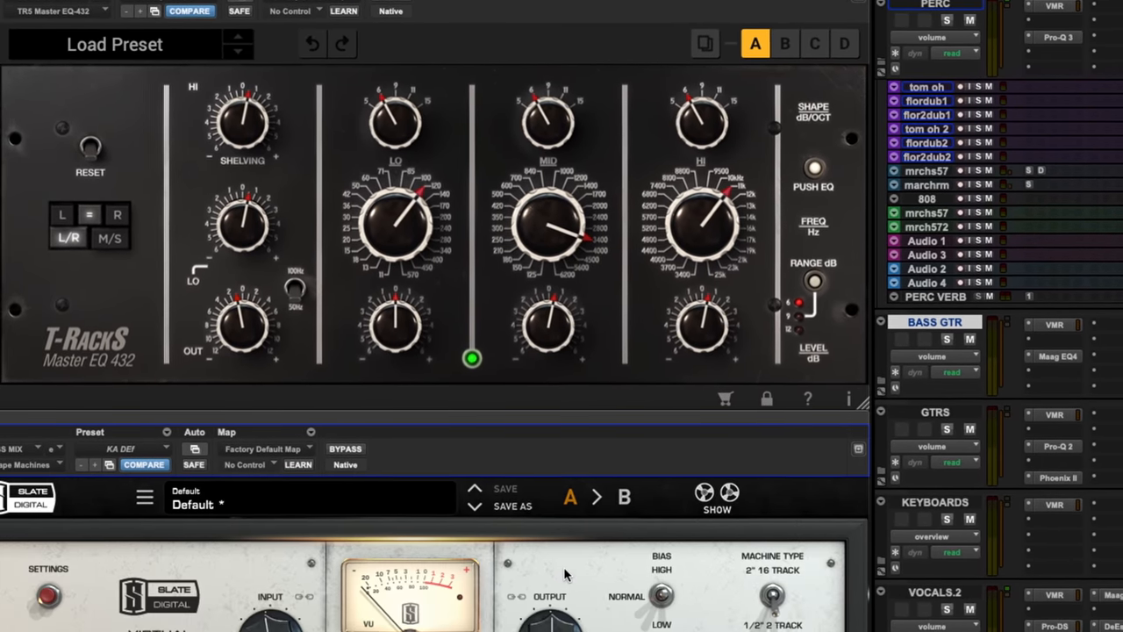
{"action": "scroll", "scroll_direction": "down", "scroll_amount": 3}
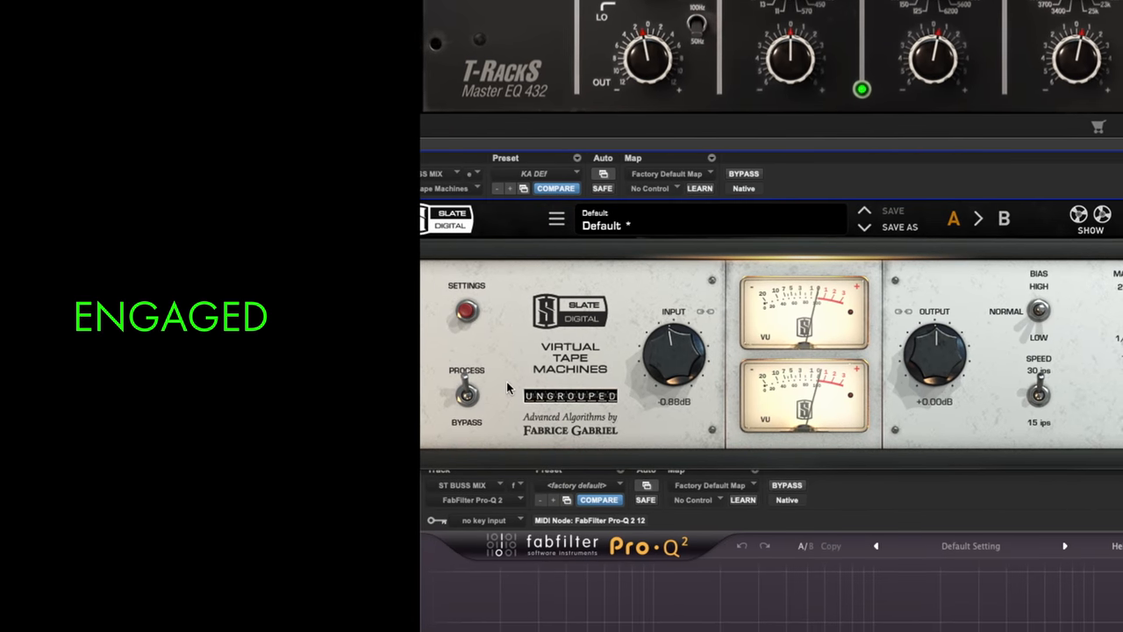
- Bypass Virtual Tape Machines on the ST BUSS MIX, listen, then re-engage it
{"action": "left_click", "coordinate": [466, 395]}
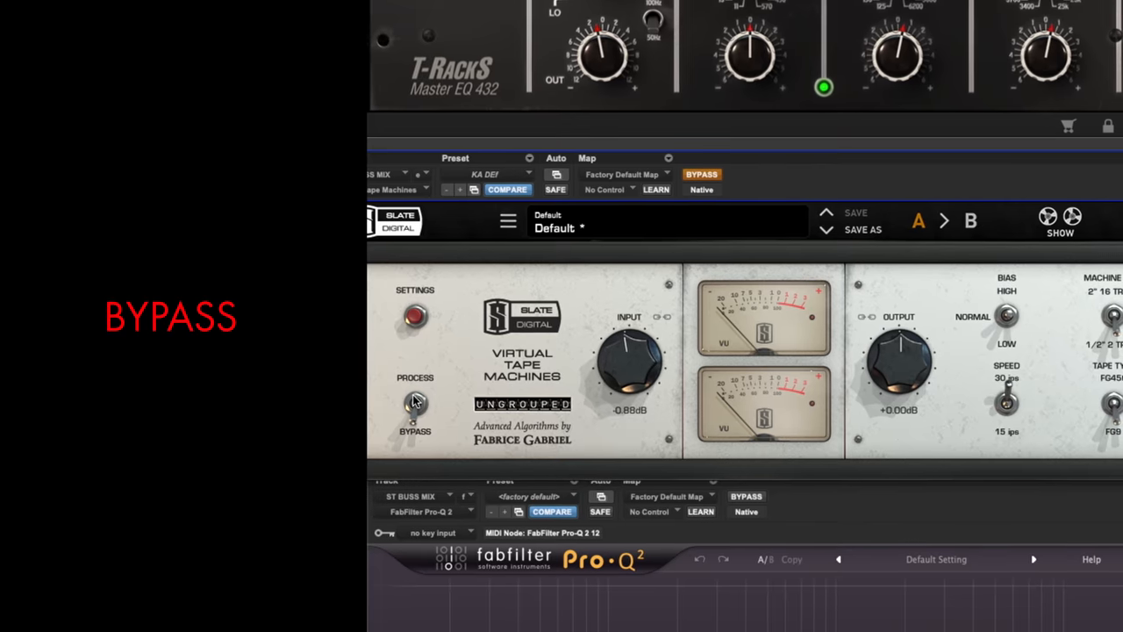
{"action": "left_click", "coordinate": [414, 404]}
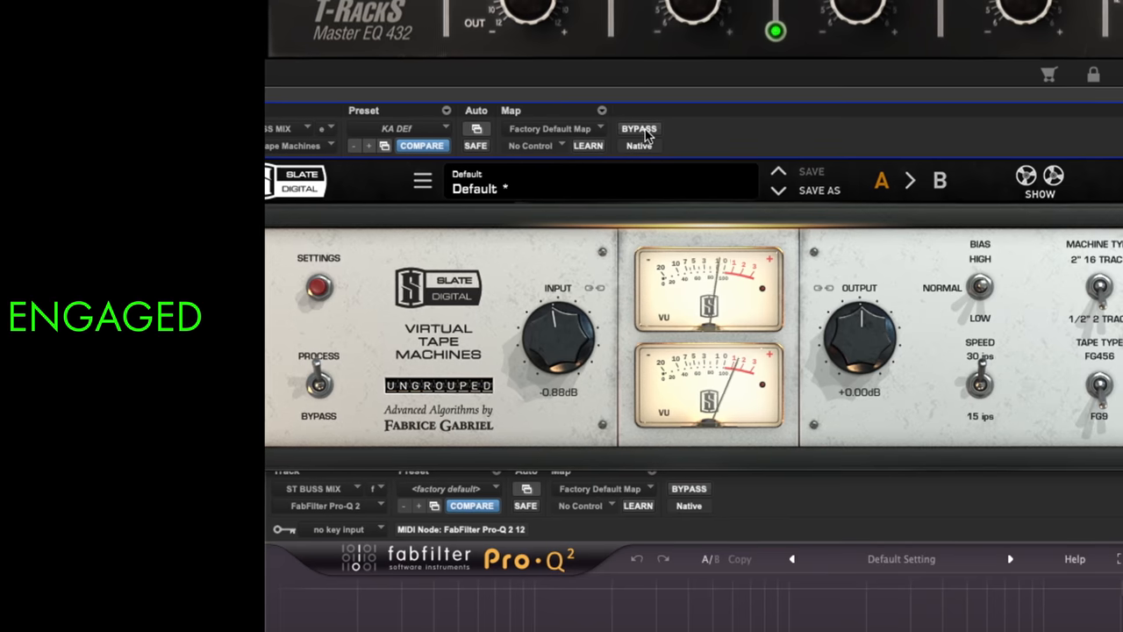
- A/B the tape saturation by bypassing and re-engaging Virtual Tape Machines three more times
{"action": "left_click", "coordinate": [638, 129]}
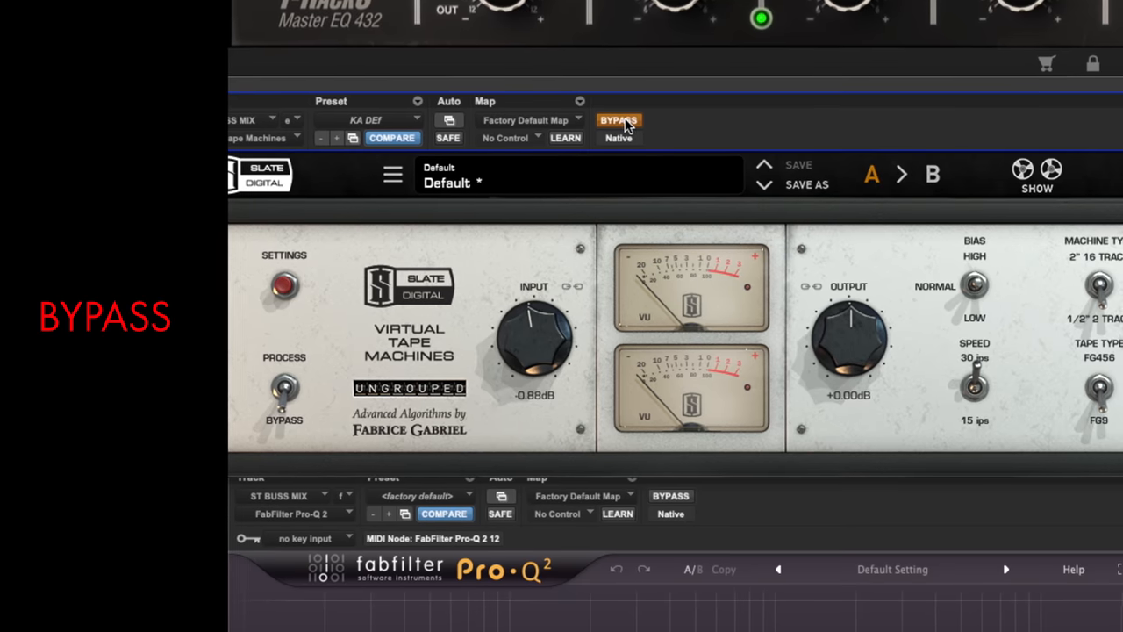
{"action": "left_click", "coordinate": [619, 120]}
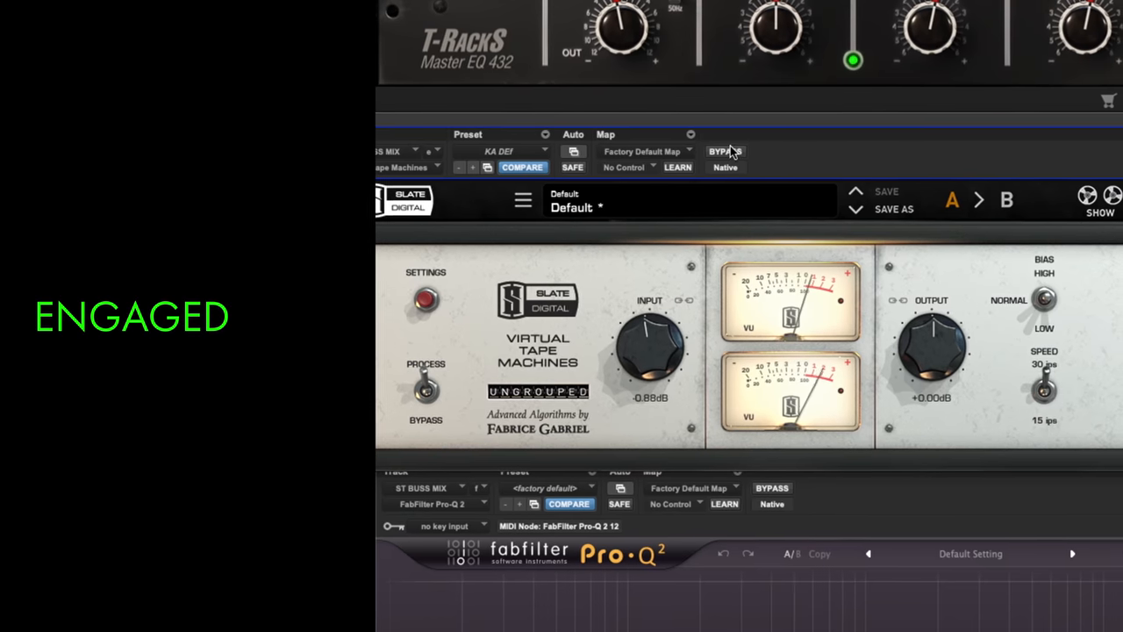
{"action": "left_click", "coordinate": [725, 151]}
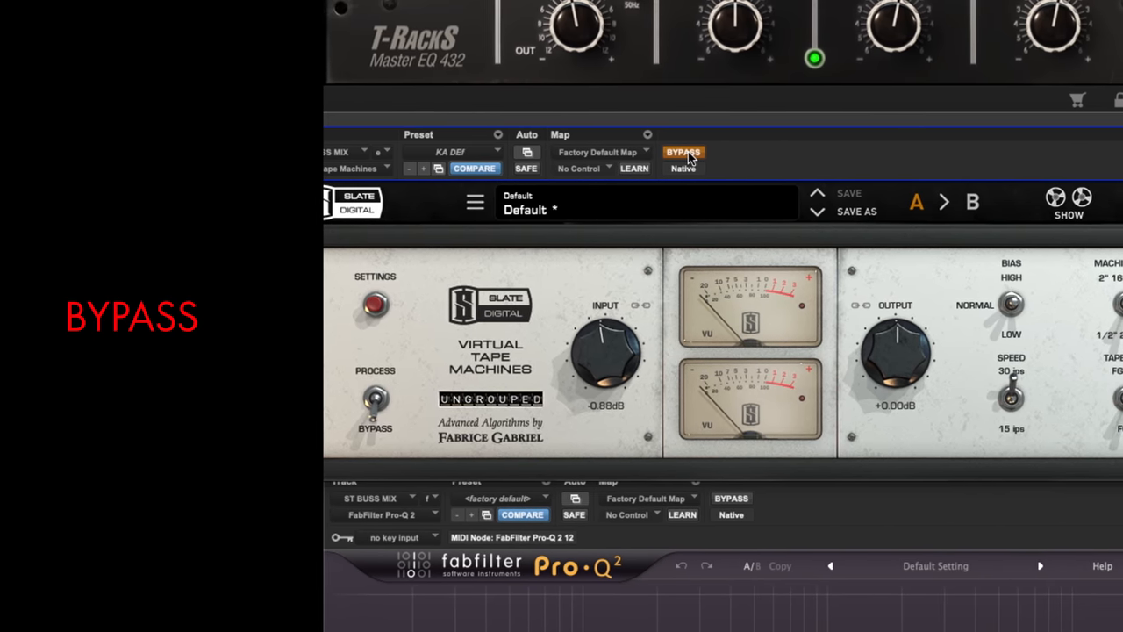
{"action": "left_click", "coordinate": [684, 152]}
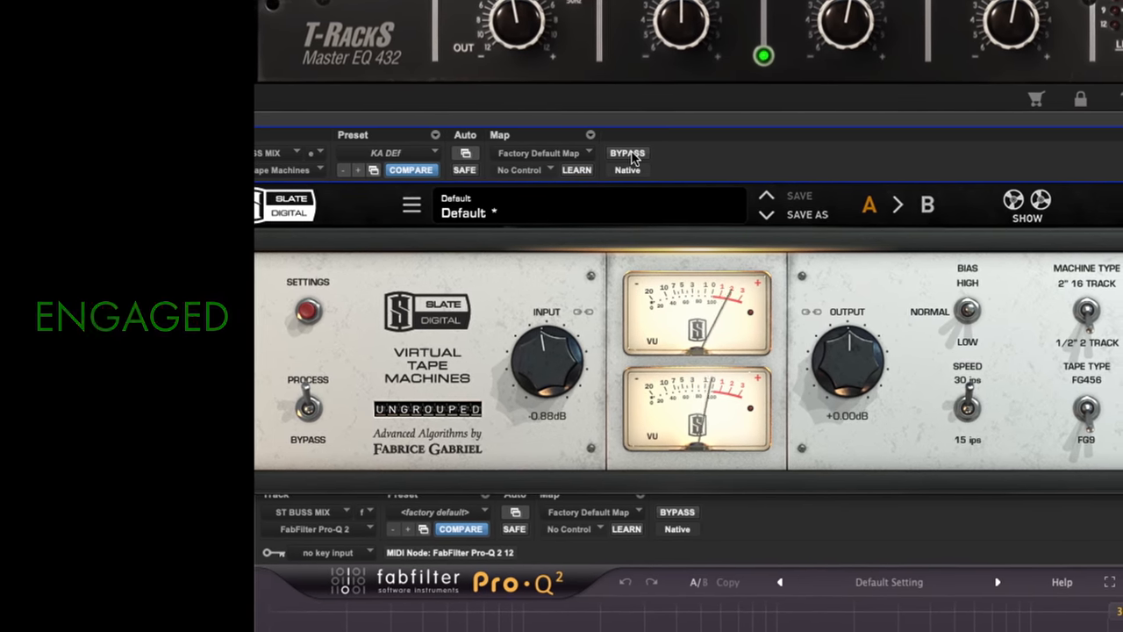
{"action": "left_click", "coordinate": [627, 152]}
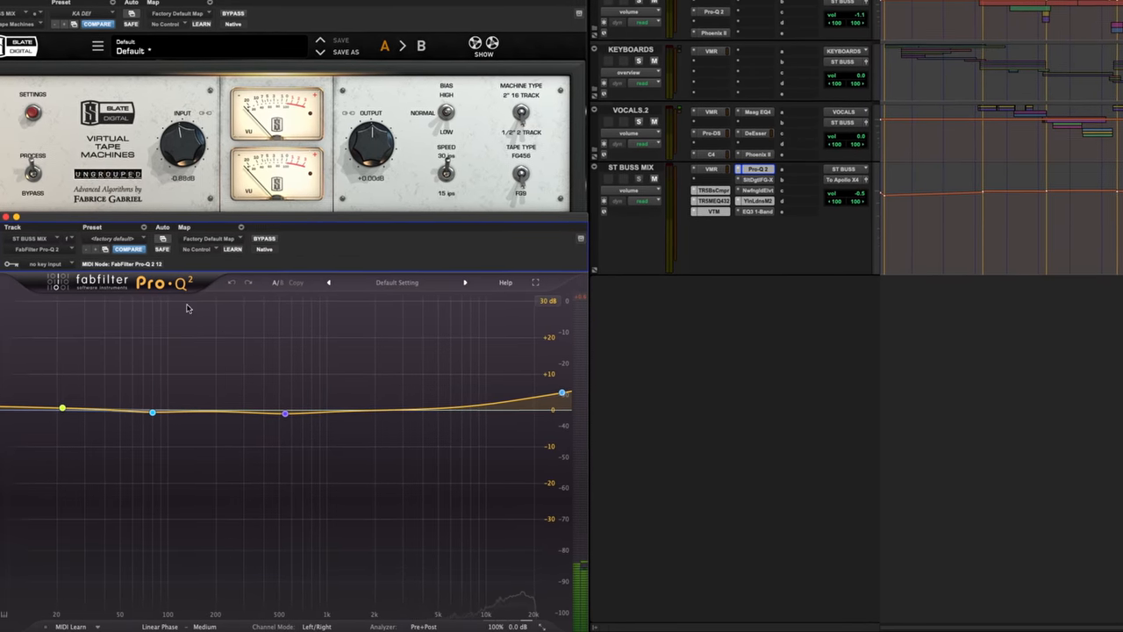
- Set the Pro-Q 2 mid bell band to about 542 Hz, −1 dB, Q 1
{"action": "left_click", "coordinate": [285, 412]}
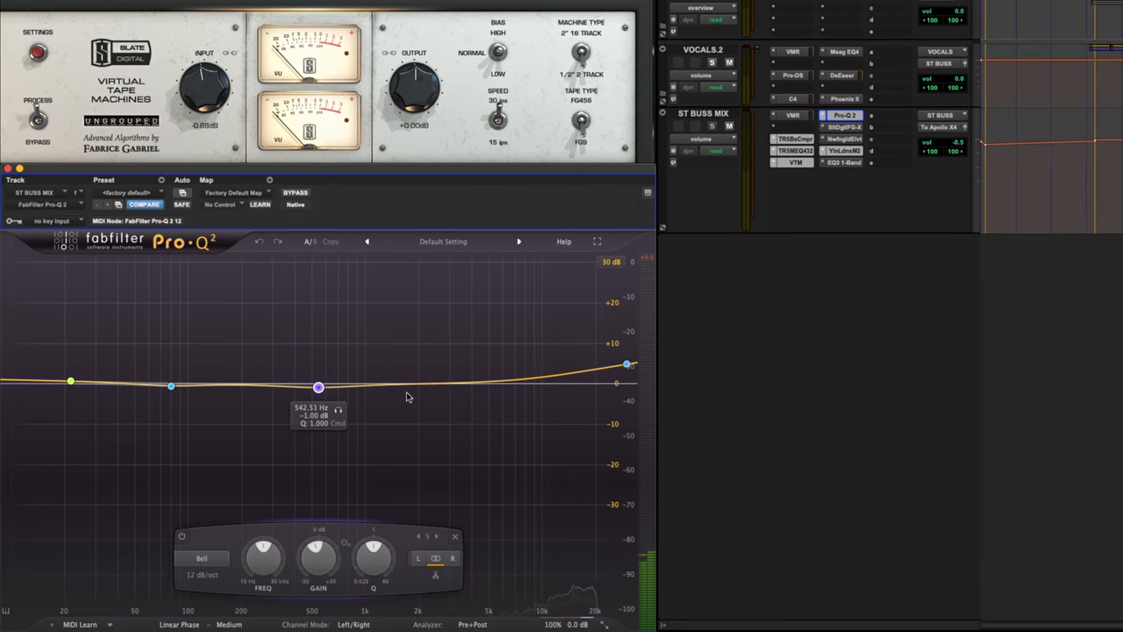
{"action": "left_click_drag", "start_coordinate": [628, 364], "coordinate": [641, 358]}
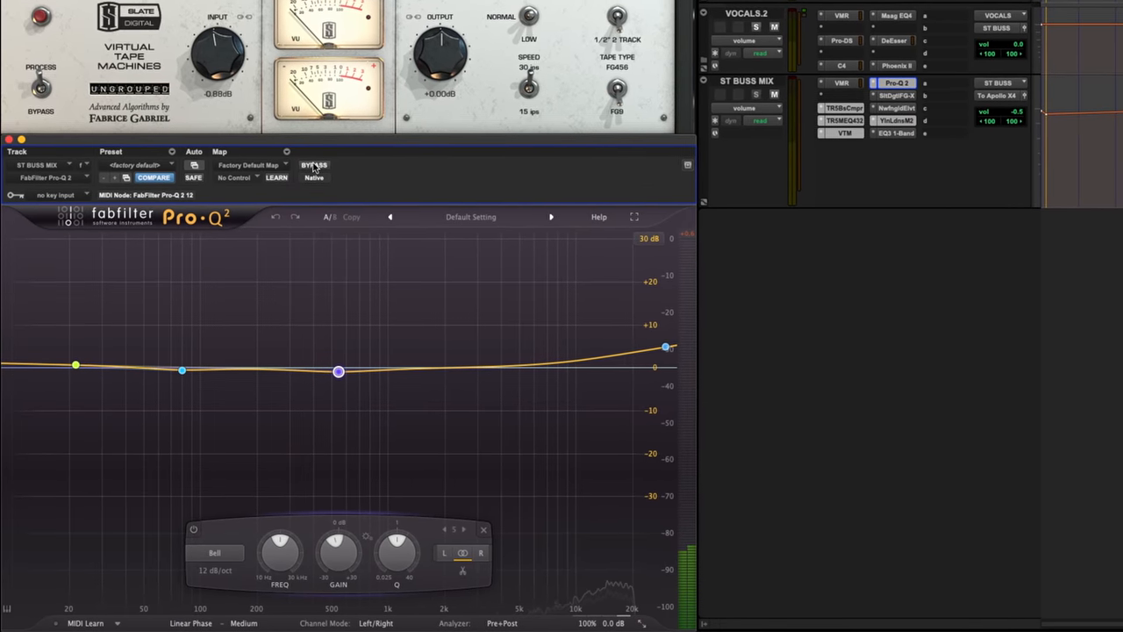
- Bypass, re-engage, then bypass the Pro-Q 2 again to compare
{"action": "left_click", "coordinate": [313, 165]}
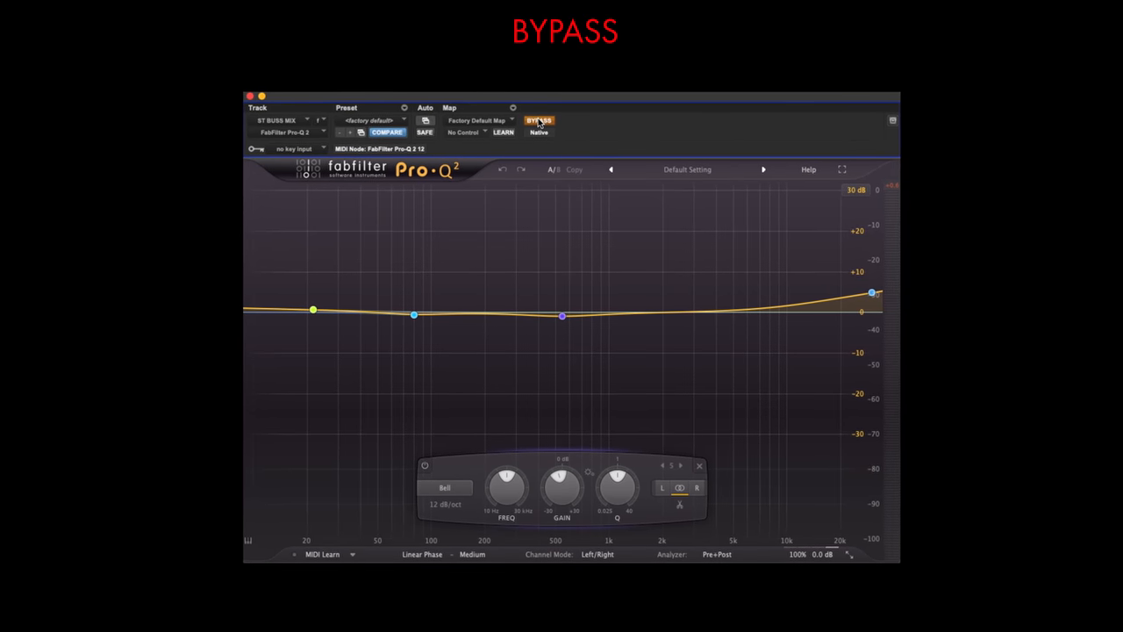
{"action": "left_click", "coordinate": [538, 120]}
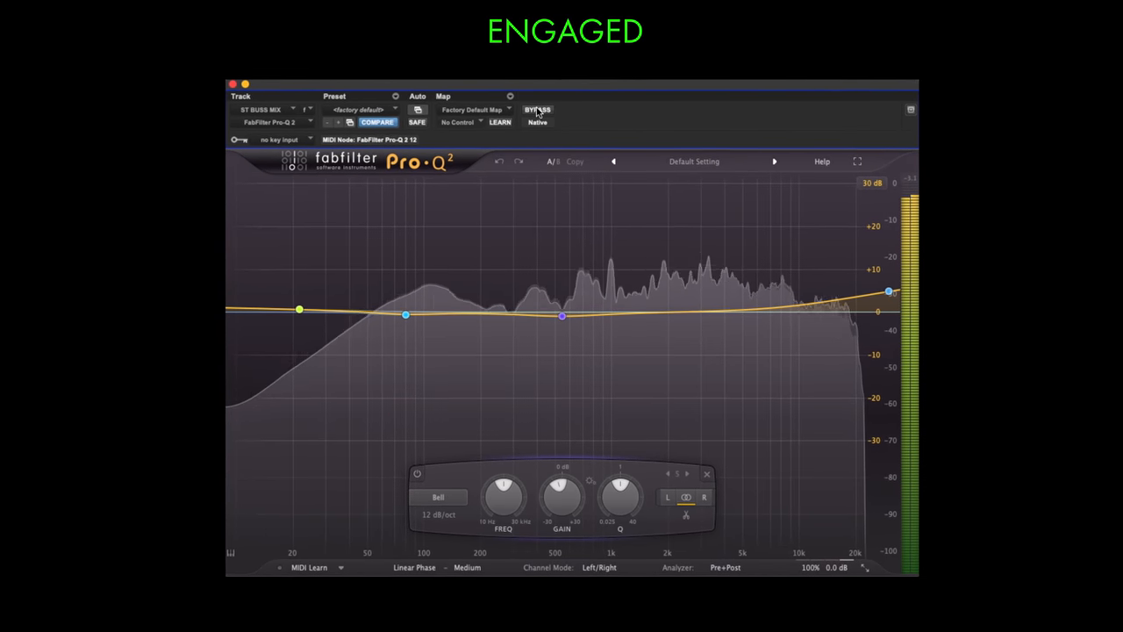
{"action": "left_click", "coordinate": [537, 109]}
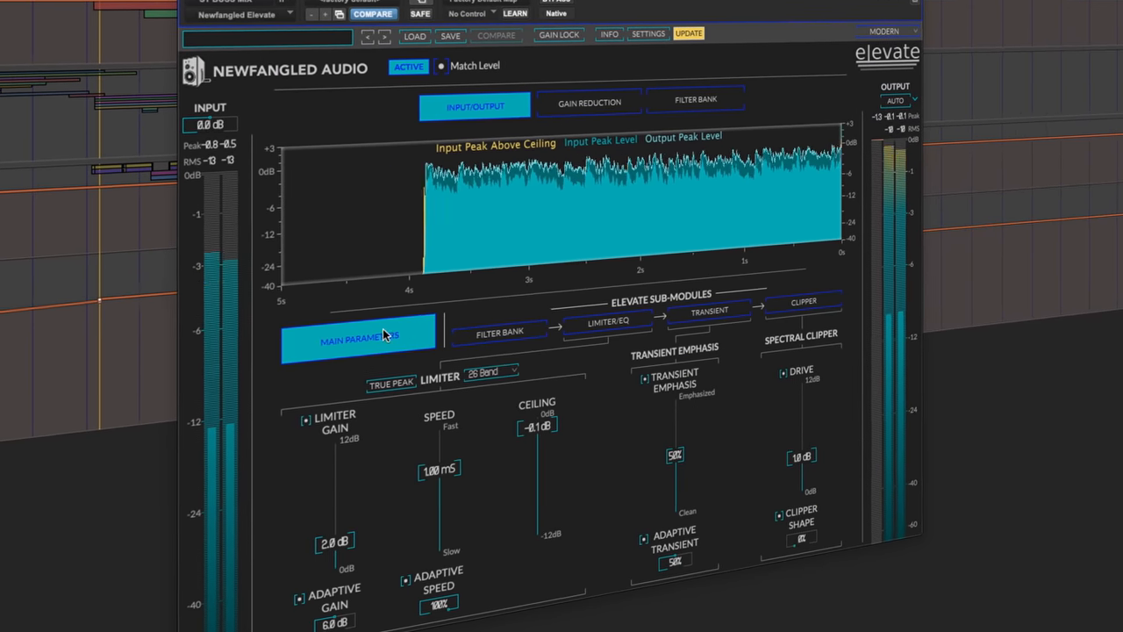
- Switch Elevate's display to gain reduction, then to the per-band filter bank
{"action": "left_click", "coordinate": [589, 103]}
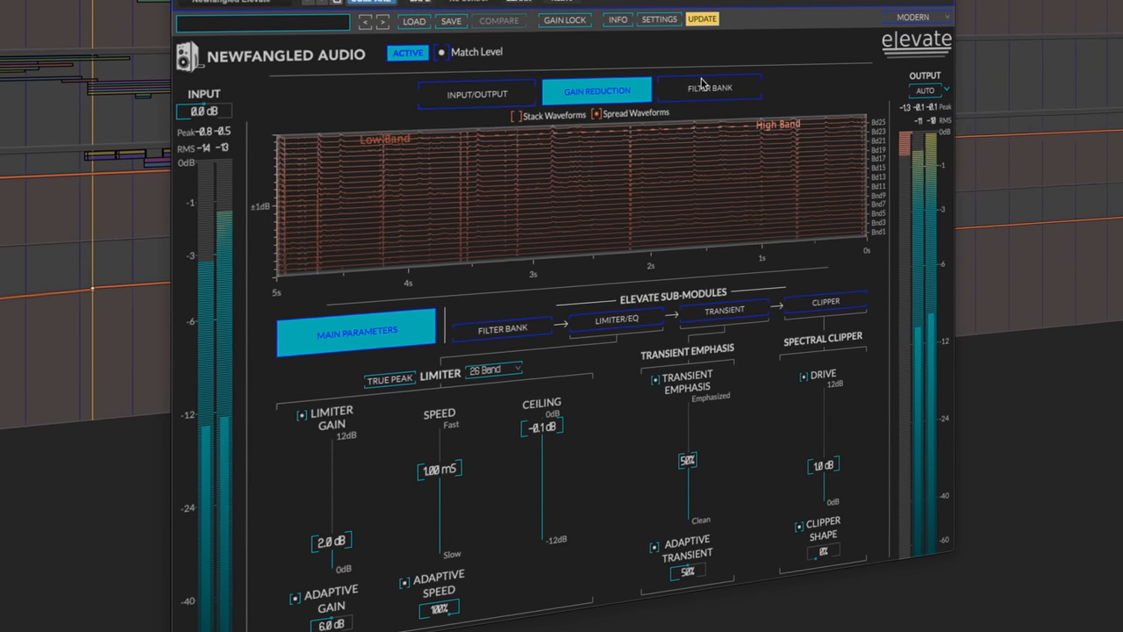
{"action": "left_click", "coordinate": [709, 86]}
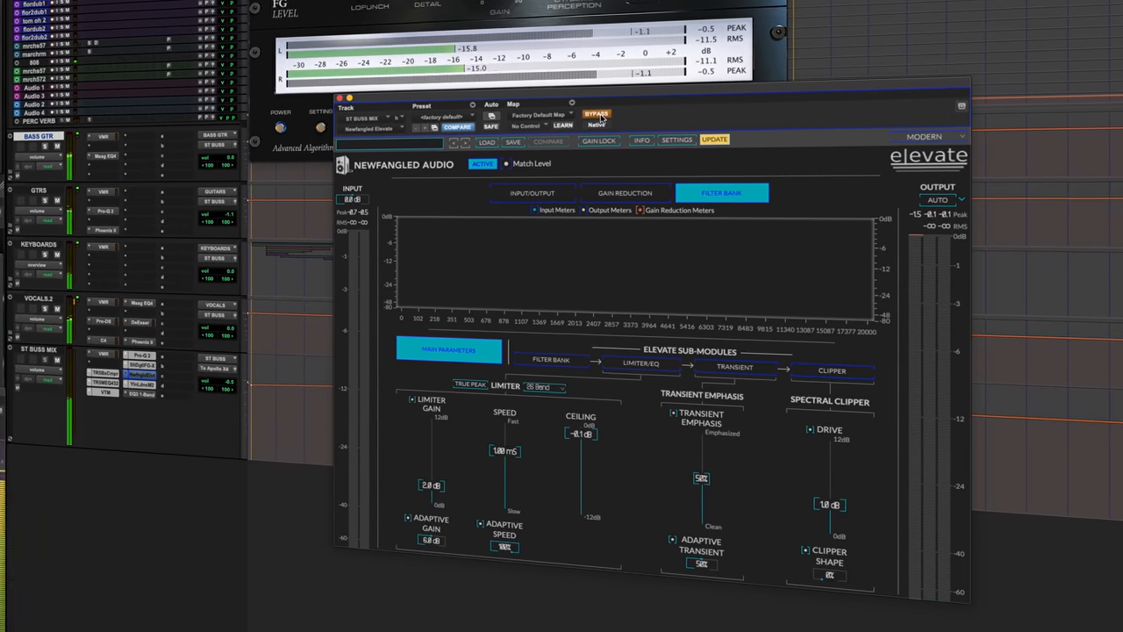
- Bypass and re-engage Elevate twice, leaving it engaged
{"action": "left_click", "coordinate": [596, 113]}
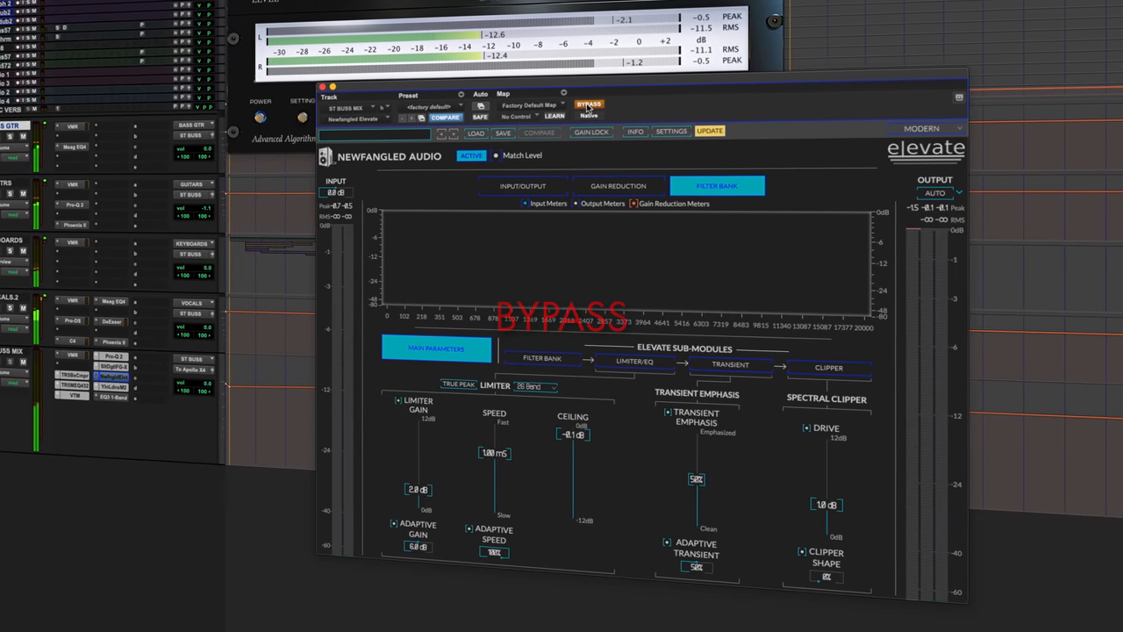
{"action": "left_click", "coordinate": [590, 105]}
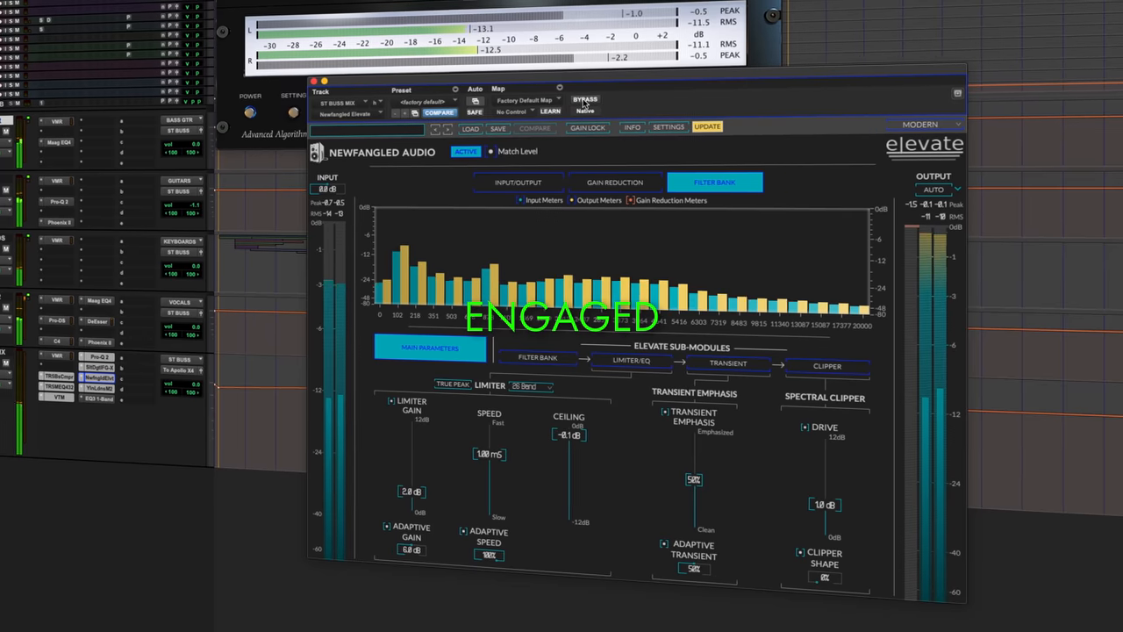
{"action": "left_click", "coordinate": [584, 99]}
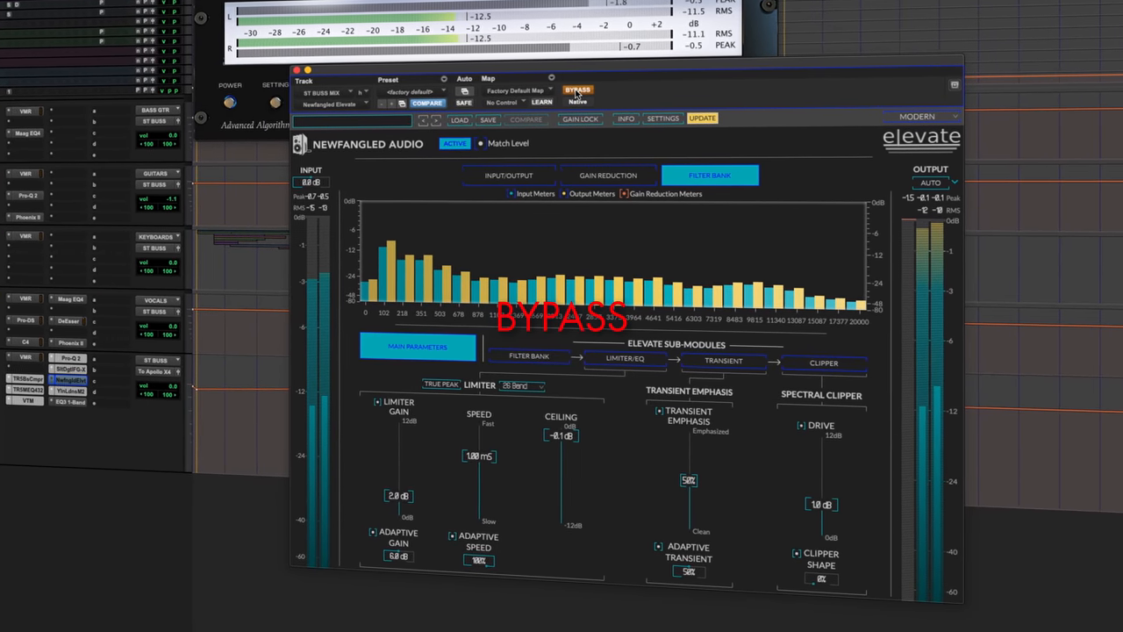
{"action": "left_click", "coordinate": [578, 90]}
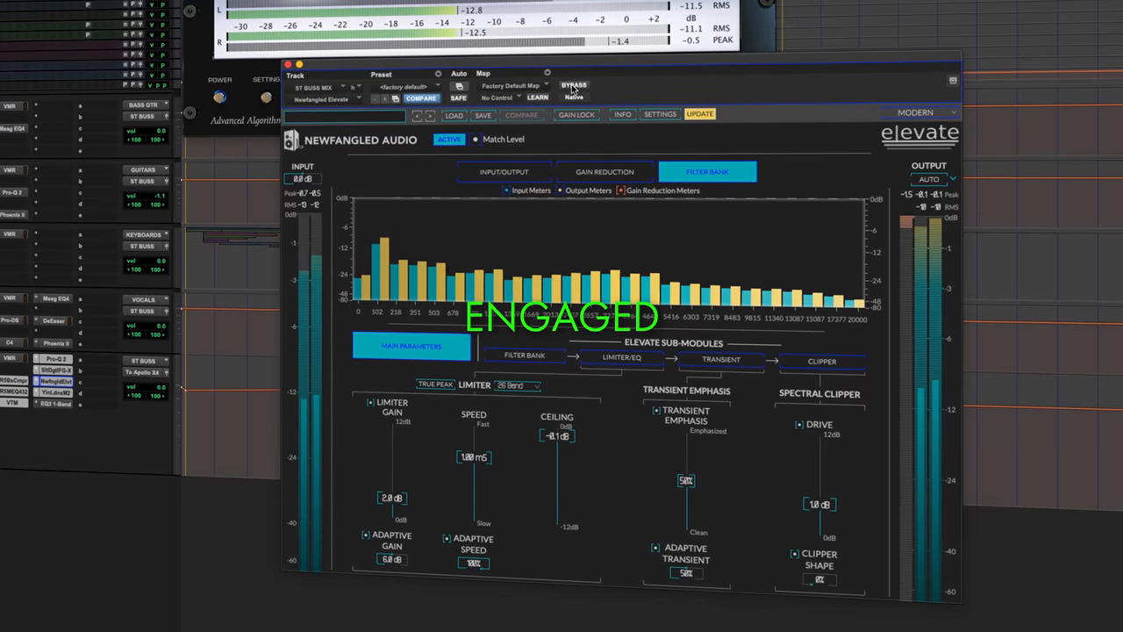